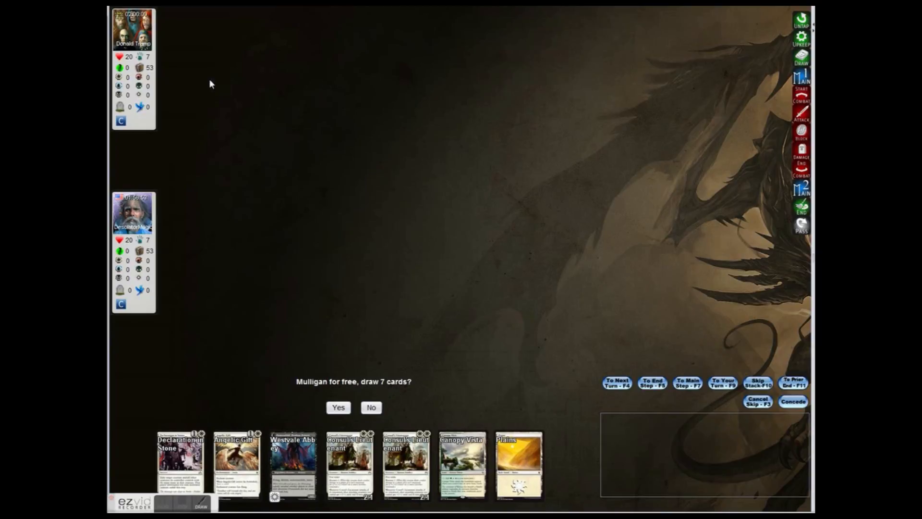
mouse_move(475, 257)
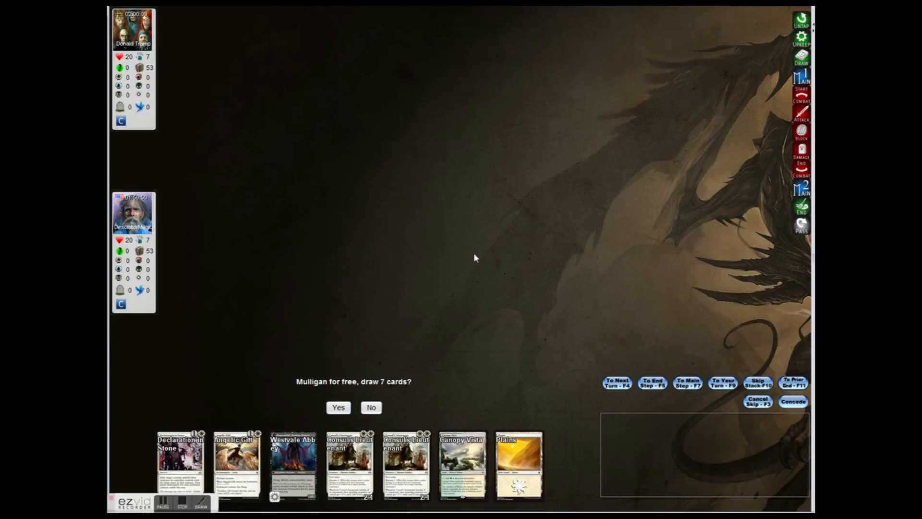
mouse_move(475, 278)
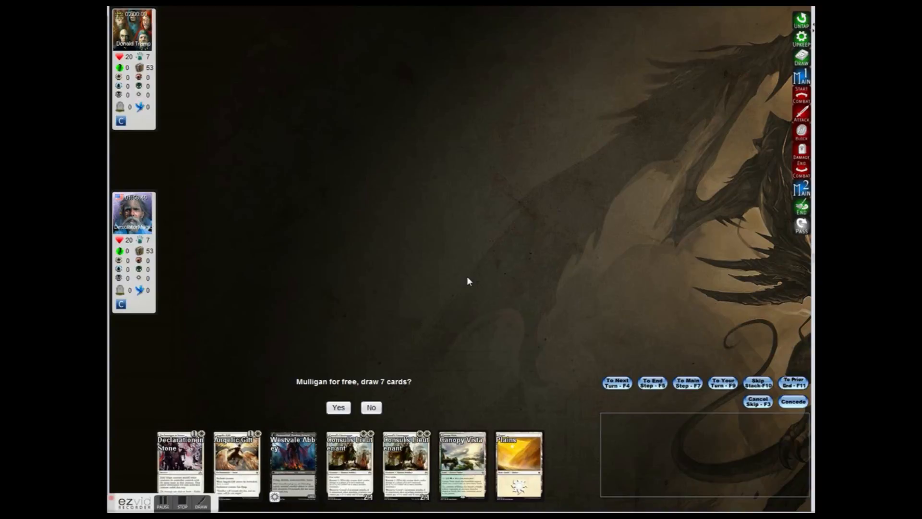
mouse_move(456, 291)
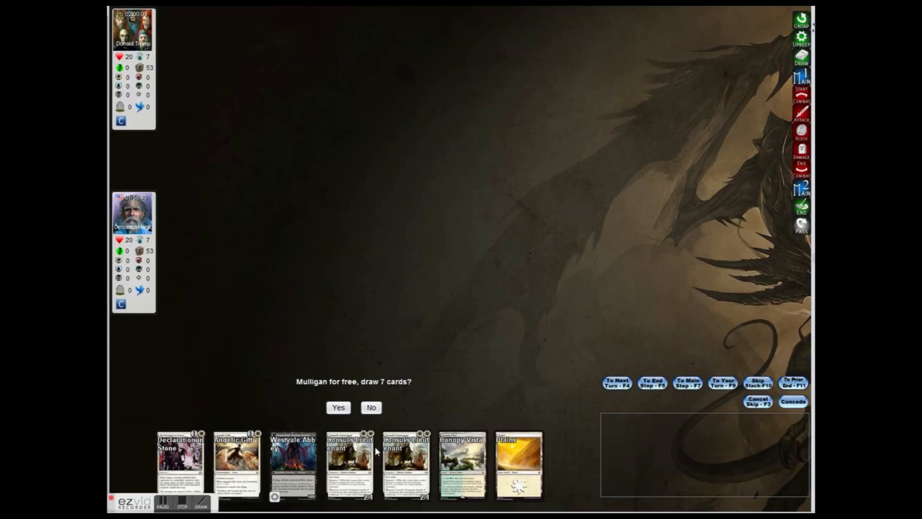
mouse_move(293, 464)
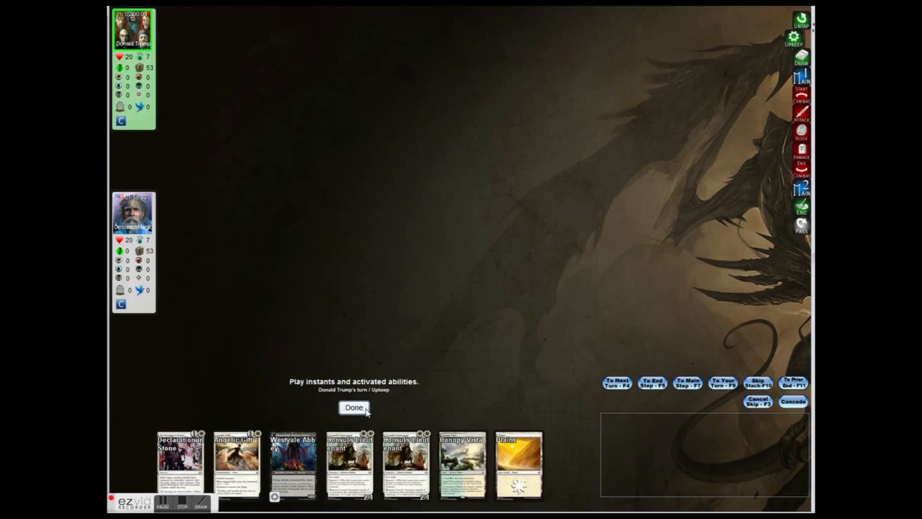
Cast Consul's Lieutenant and pass priority through the opponent's Hardened Berserker turn.
left_click(353, 406)
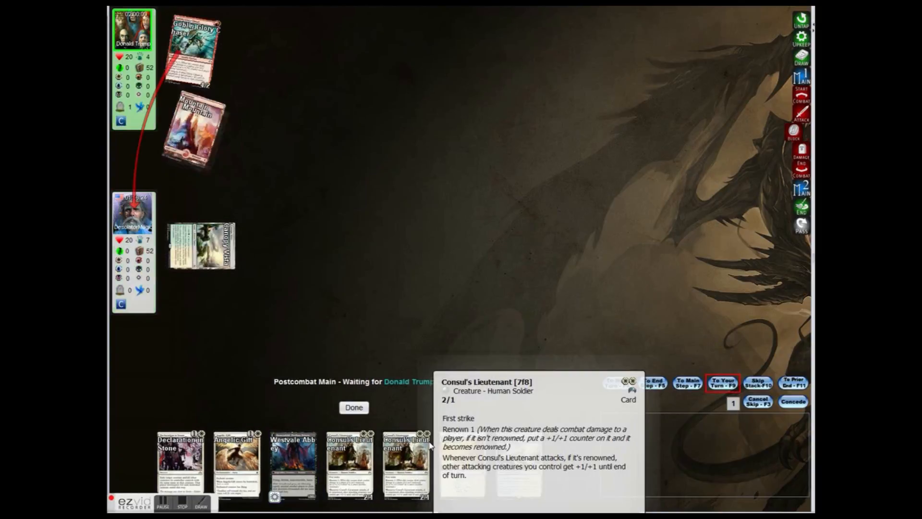
left_click(722, 383)
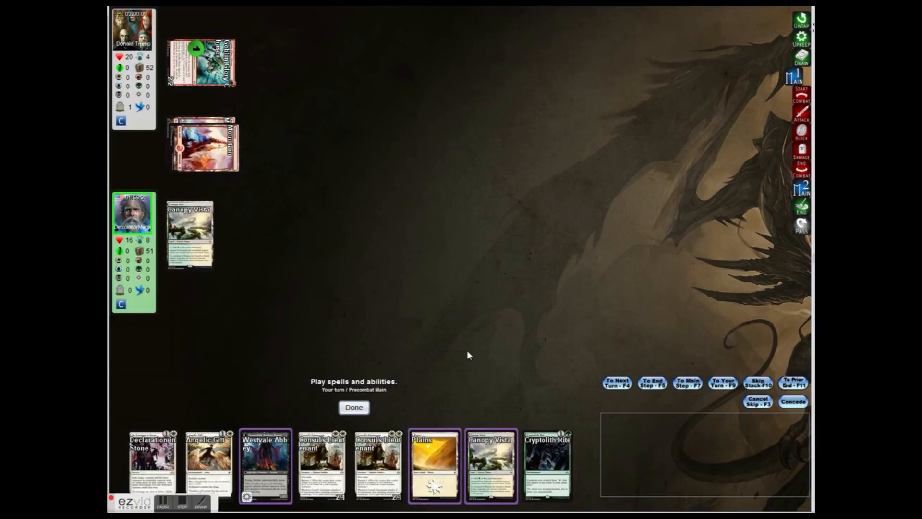
left_click(434, 464)
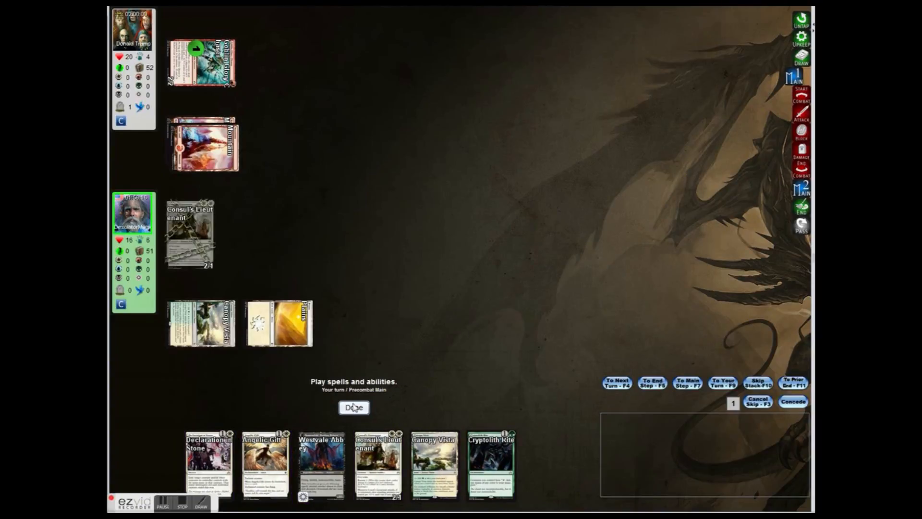
left_click(354, 407)
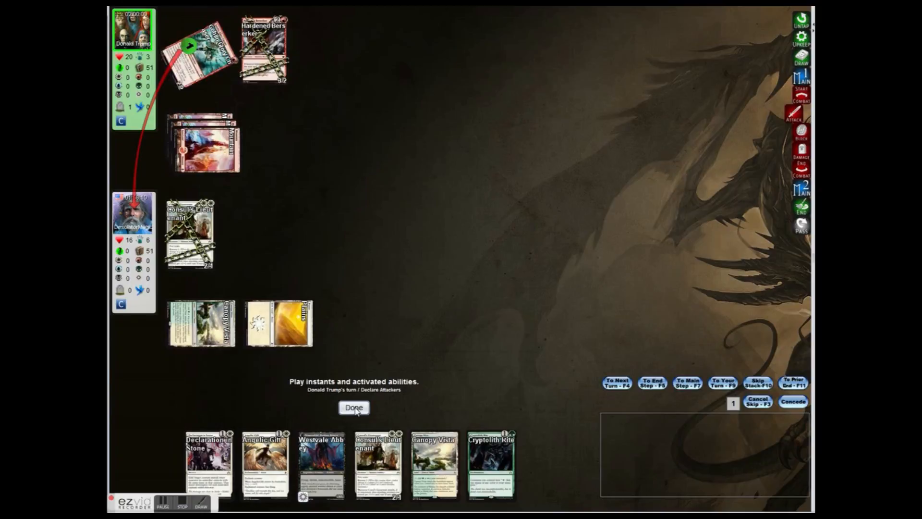
left_click(354, 408)
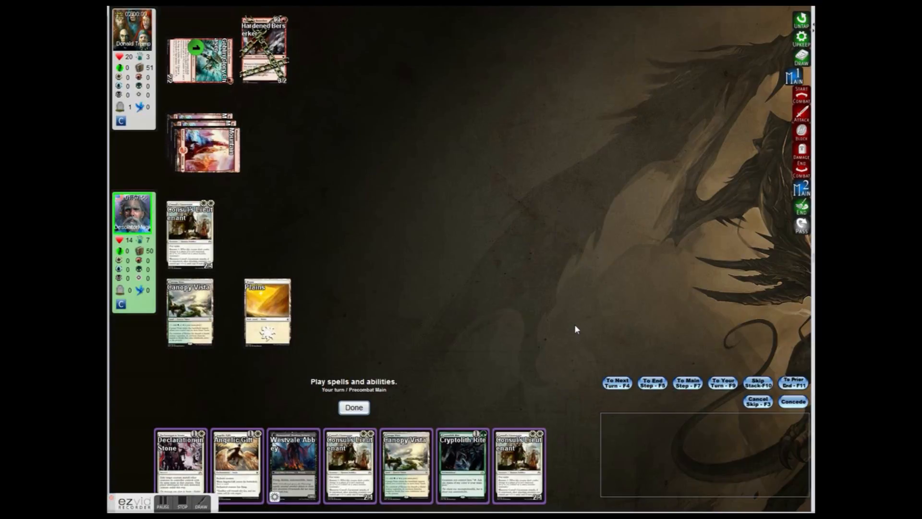
mouse_move(311, 376)
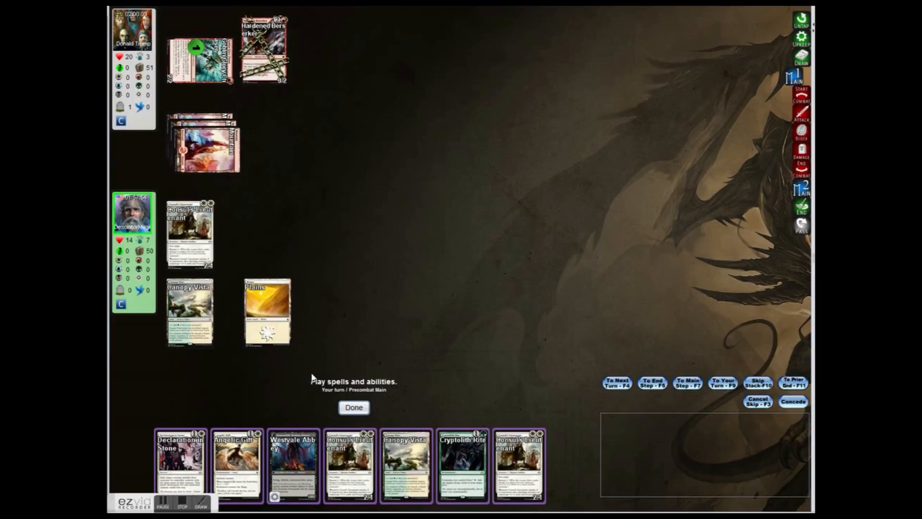
mouse_move(394, 282)
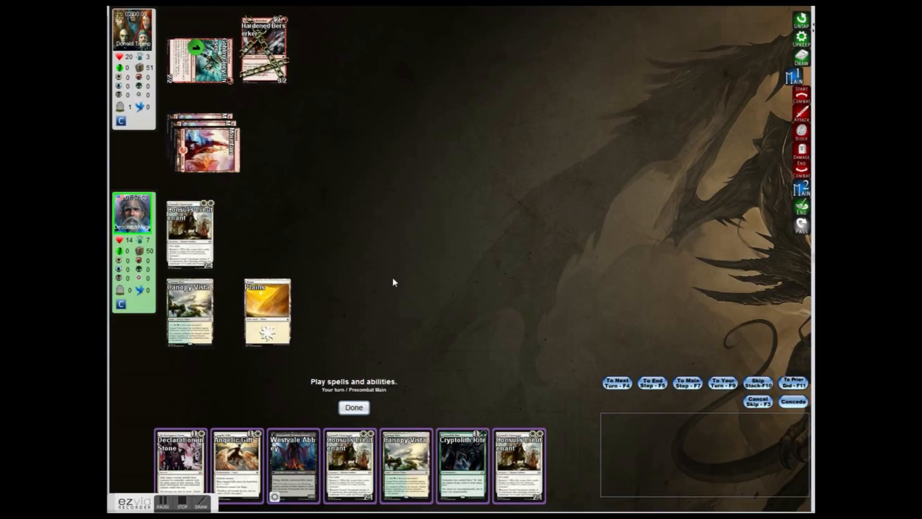
mouse_move(387, 262)
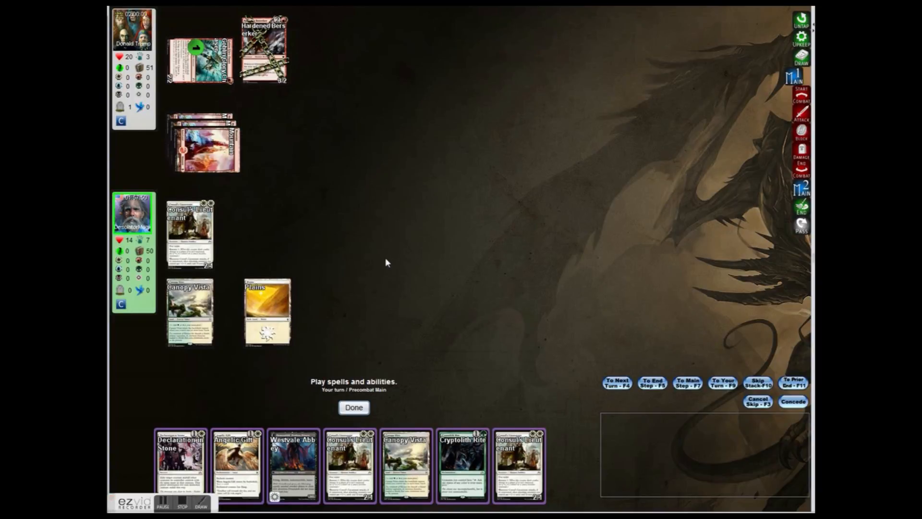
Exile the goblin with Declaration in Stone, attack with Lieutenant, then play Westvale Abbey.
left_click(179, 461)
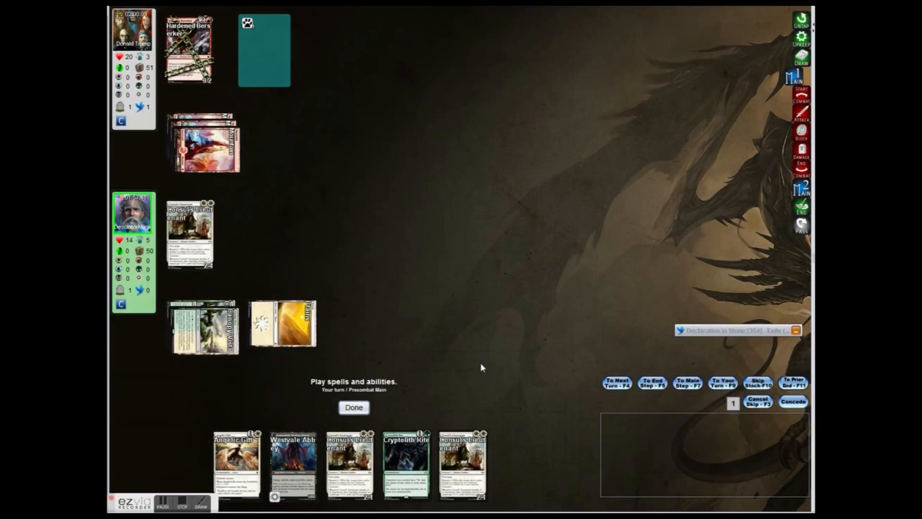
left_click(353, 407)
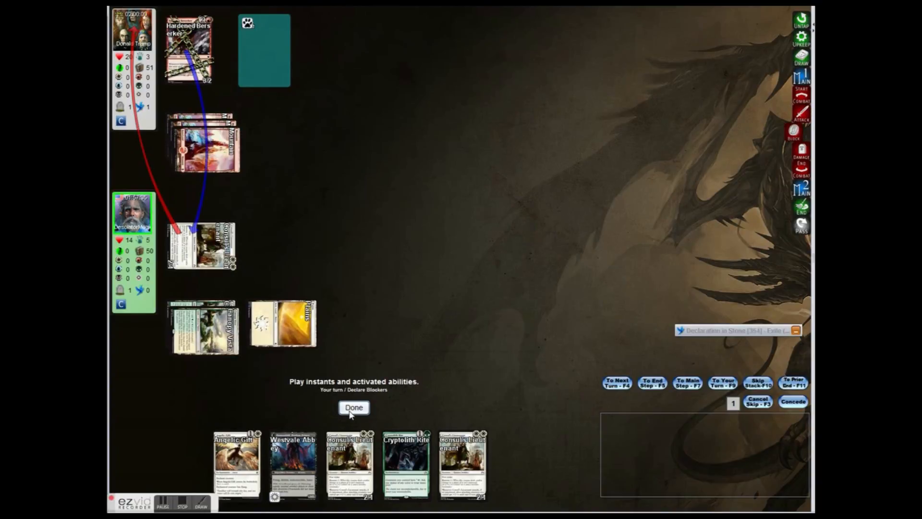
left_click(354, 407)
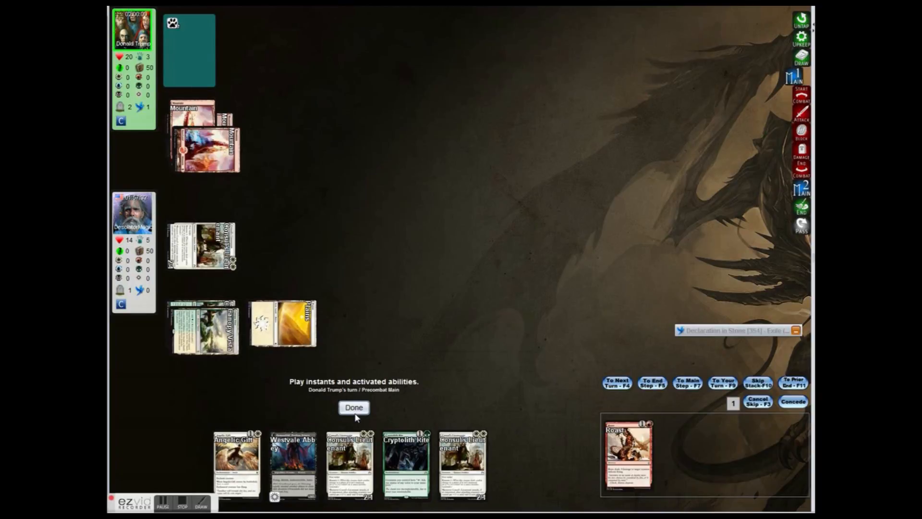
left_click(354, 407)
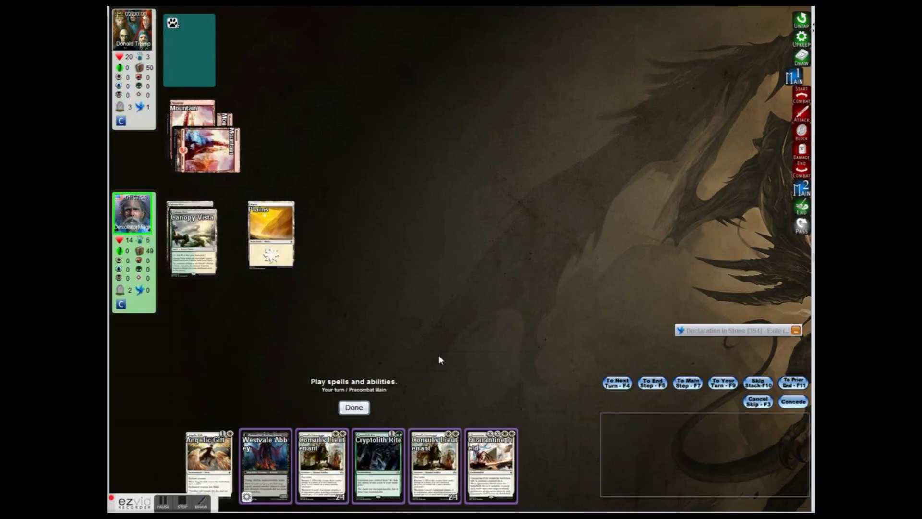
left_click(266, 465)
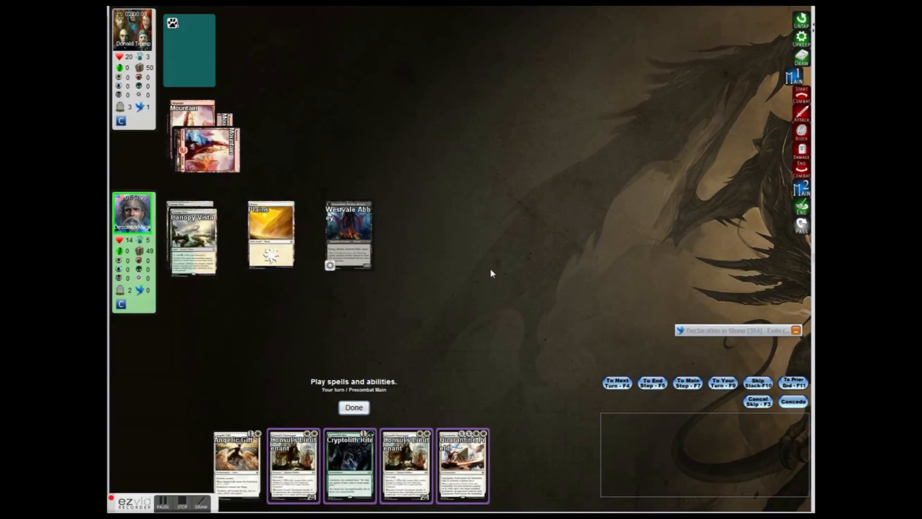
mouse_move(499, 259)
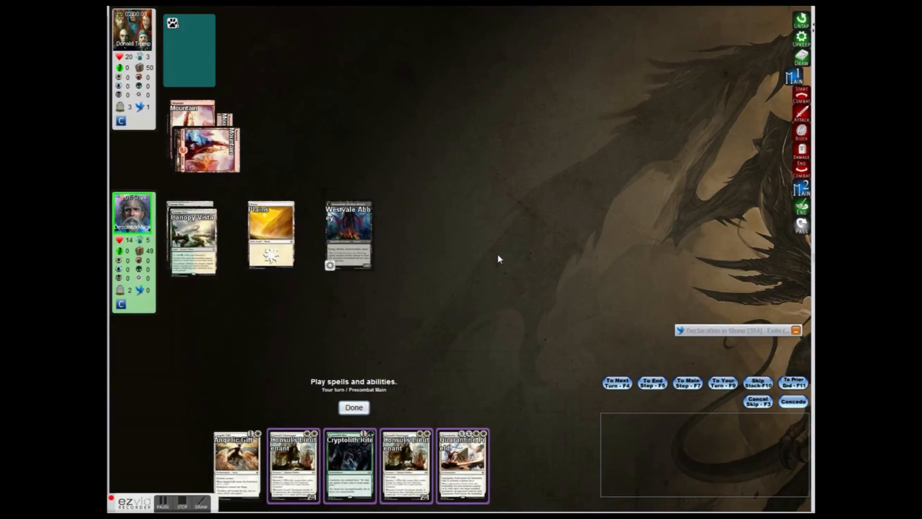
mouse_move(477, 251)
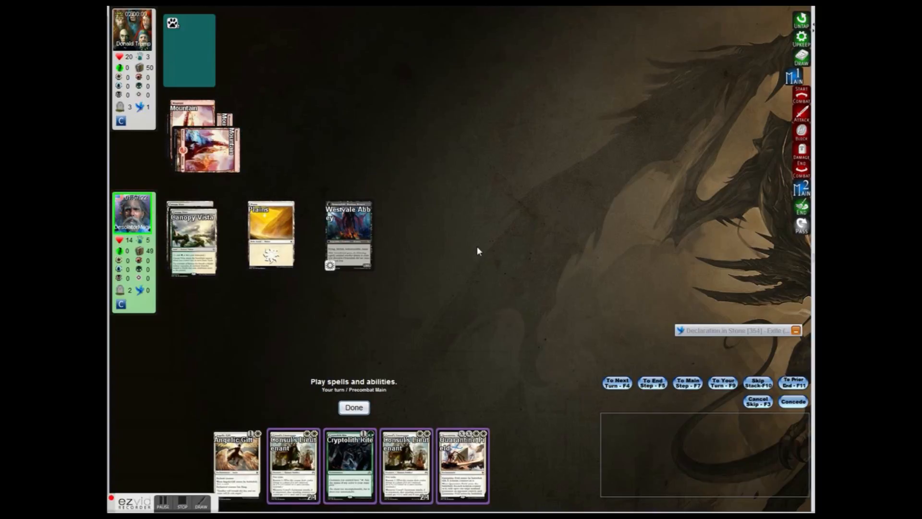
mouse_move(330, 405)
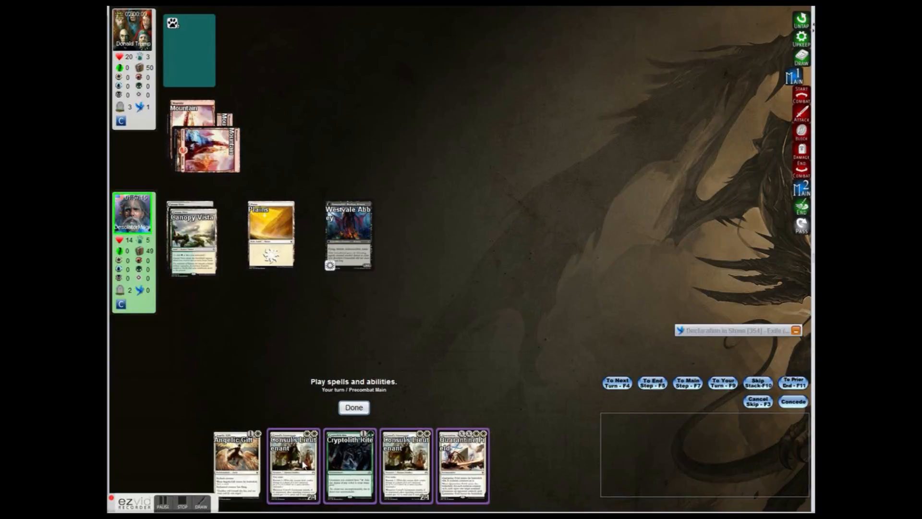
left_click(292, 465)
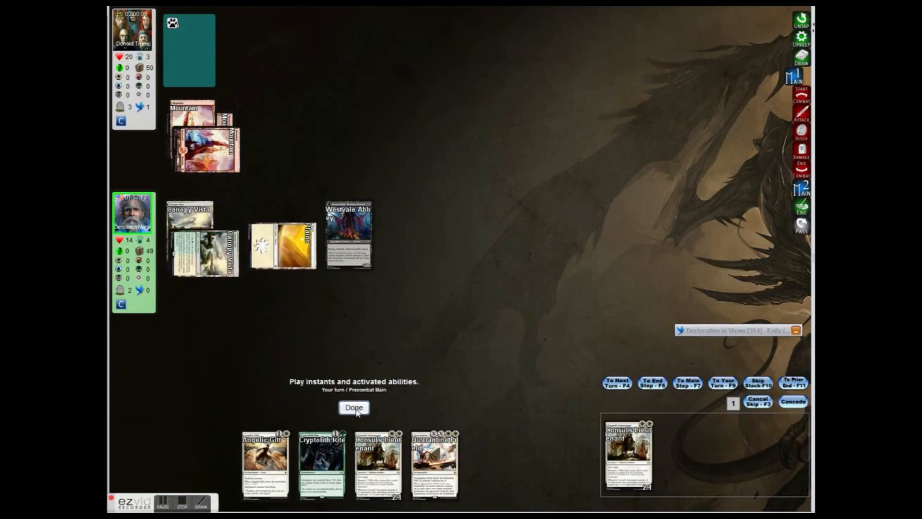
left_click(353, 407)
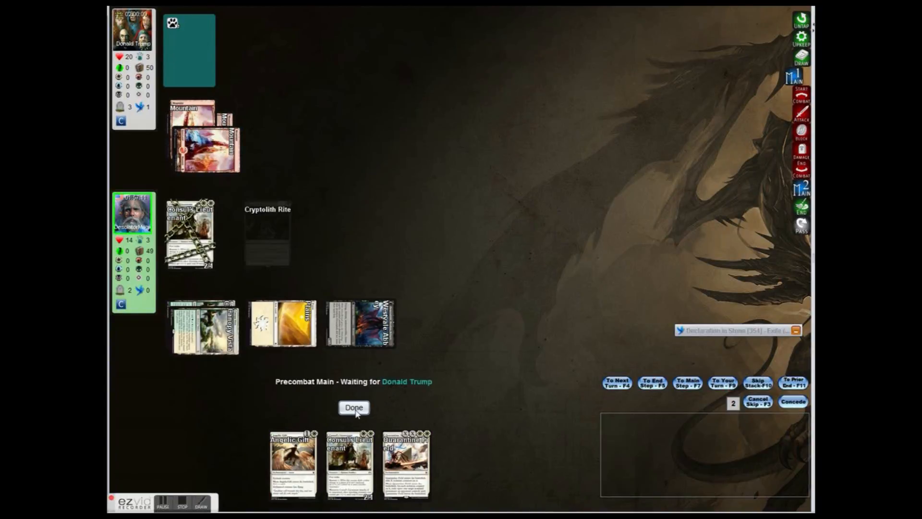
left_click(353, 406)
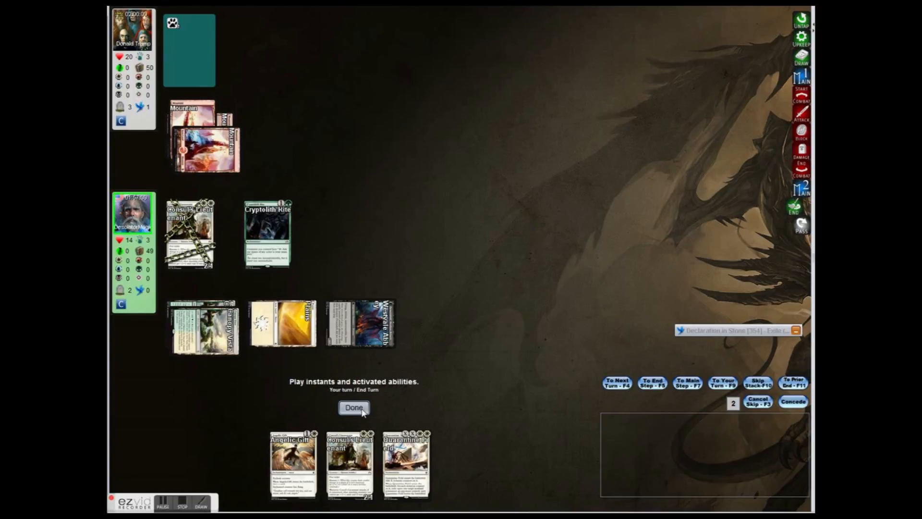
left_click(354, 408)
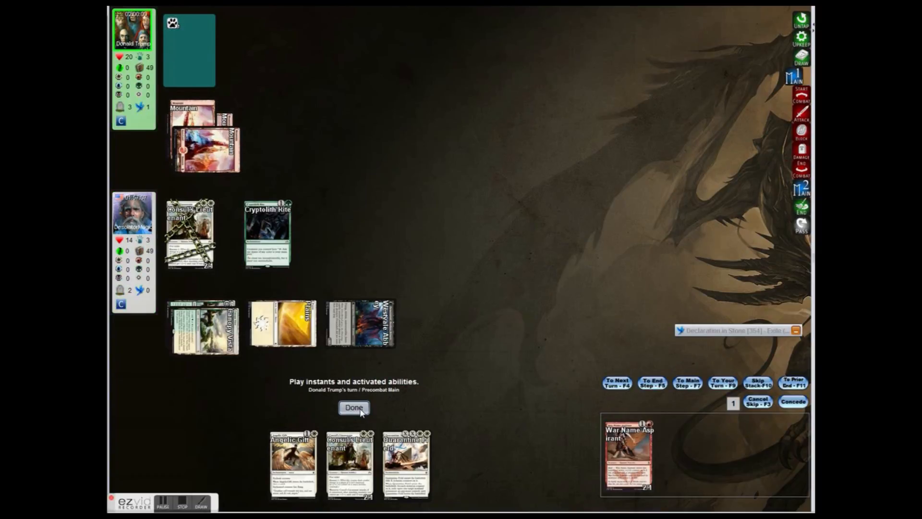
left_click(354, 408)
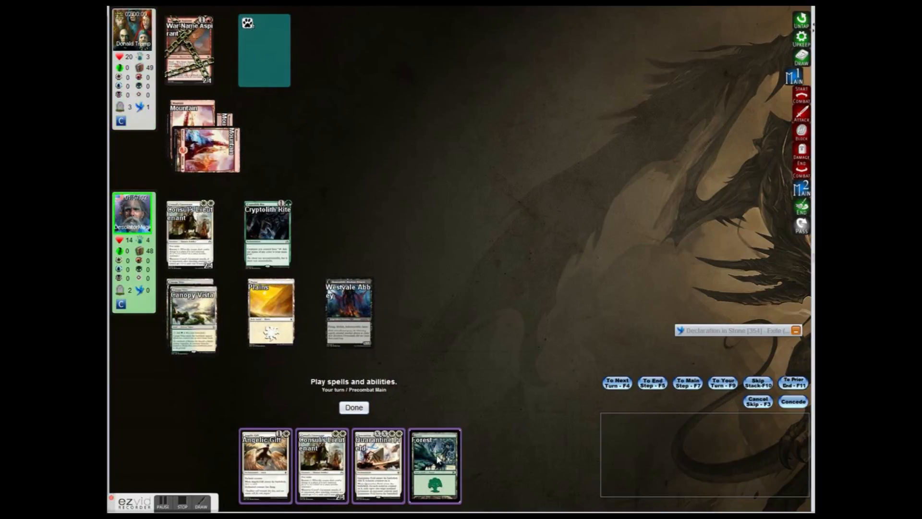
left_click(434, 464)
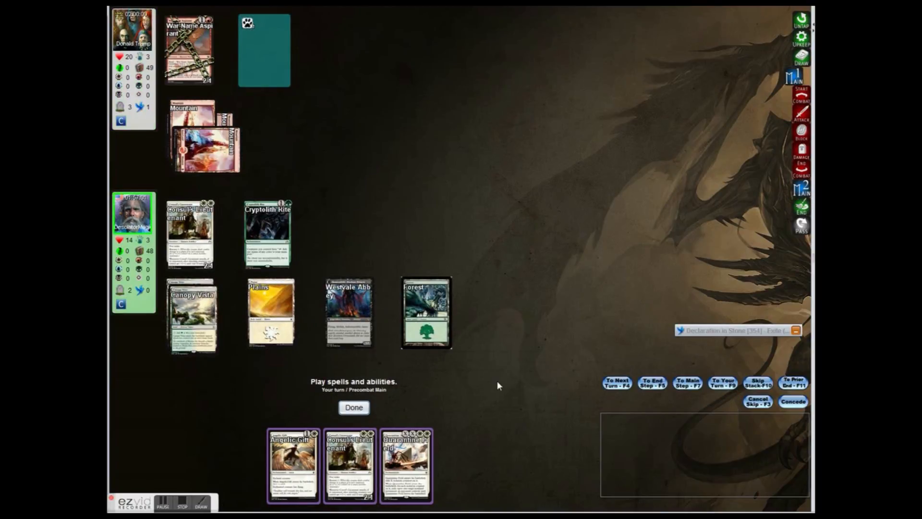
mouse_move(503, 372)
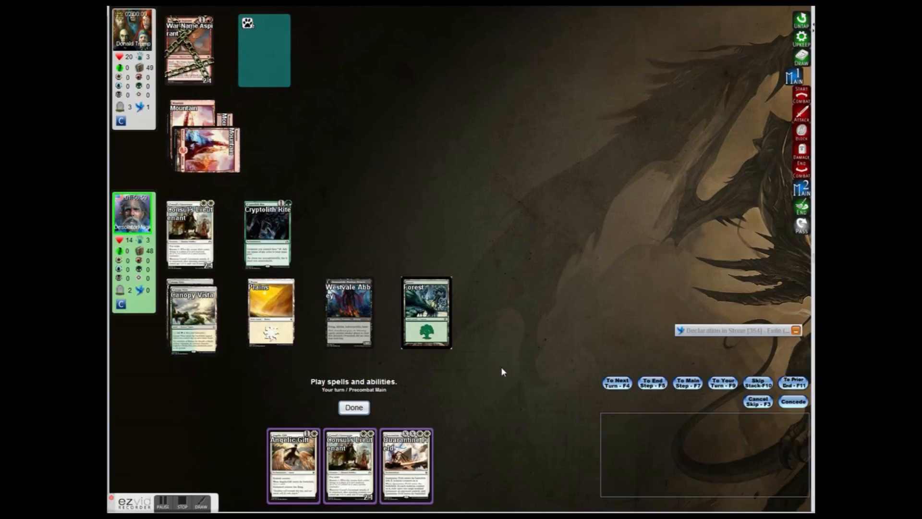
mouse_move(497, 378)
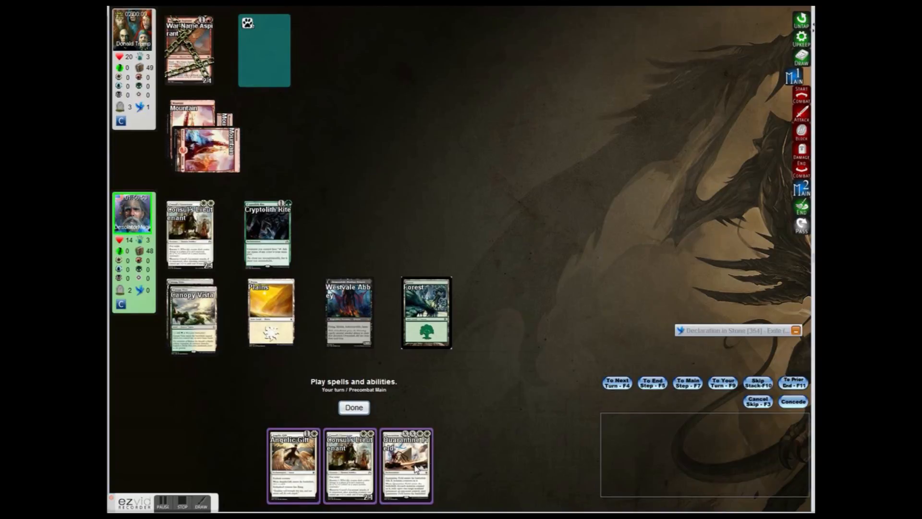
Cast Quarantine Field on War Name Aspirant and pass through the opponent's turn.
left_click(406, 464)
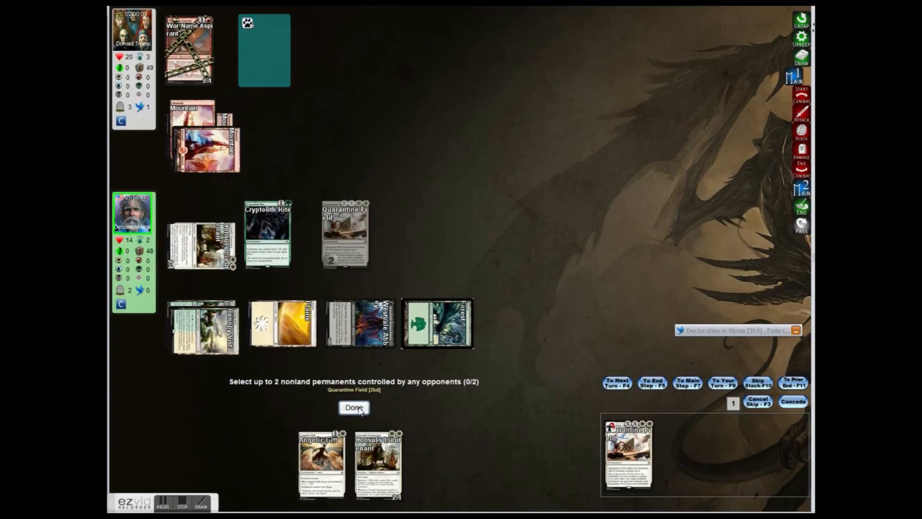
left_click(353, 407)
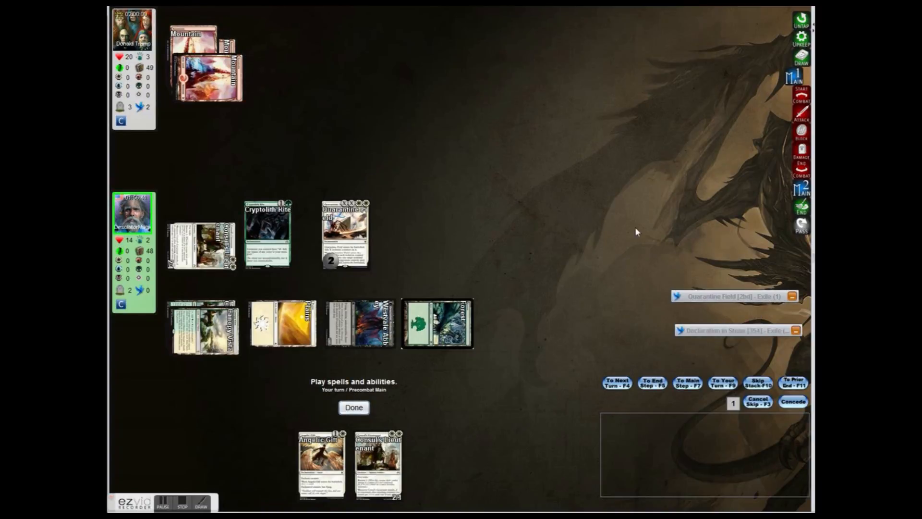
left_click(354, 407)
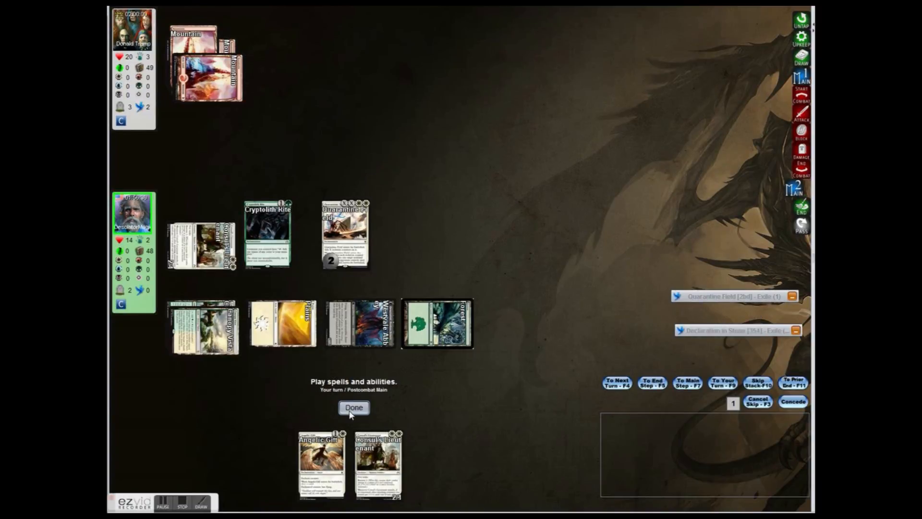
left_click(353, 406)
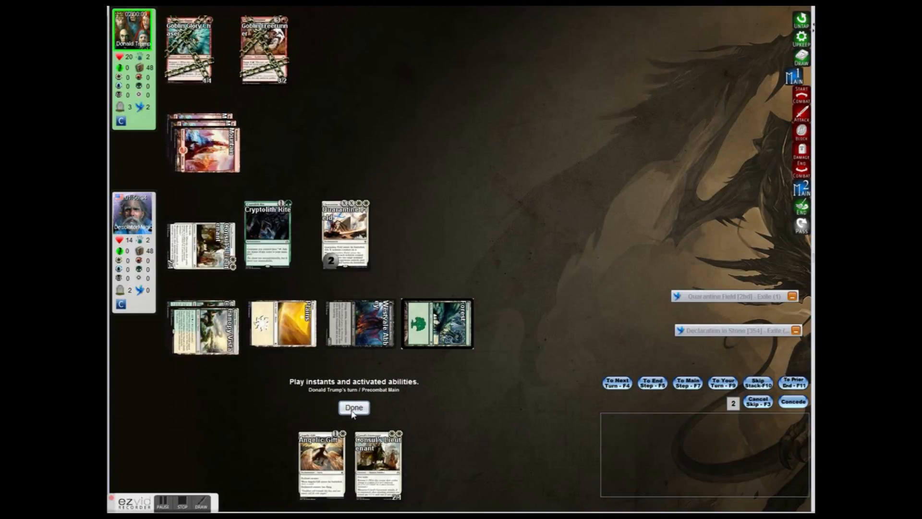
left_click(354, 407)
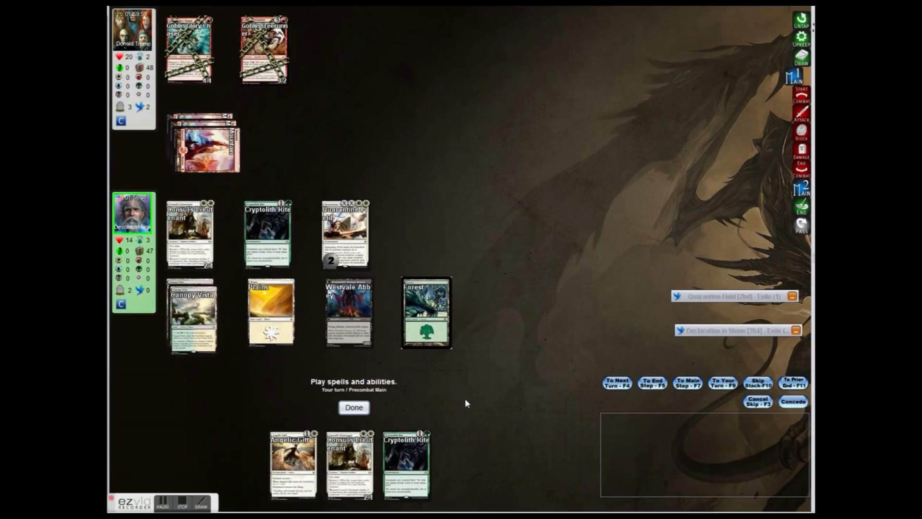
mouse_move(456, 388)
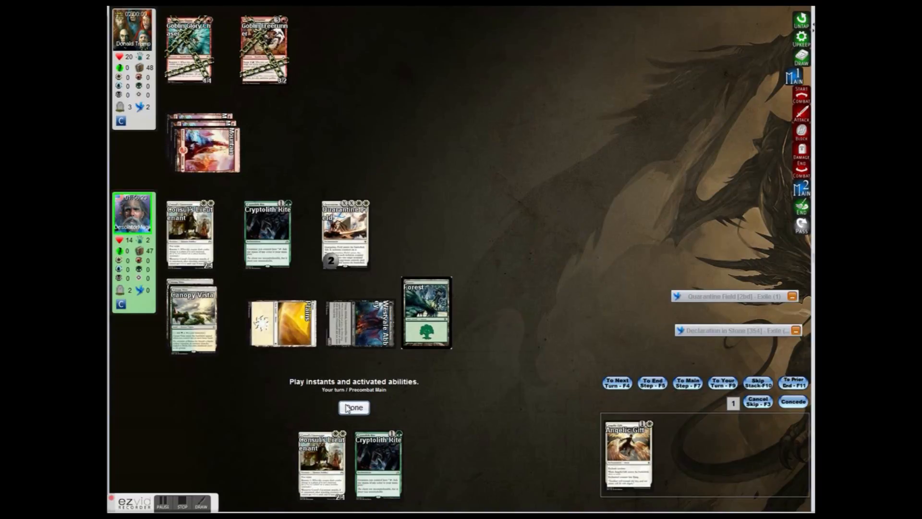
Resolve Angelic Gift and Sure Strike, then take the goblin attack unblocked.
left_click(354, 406)
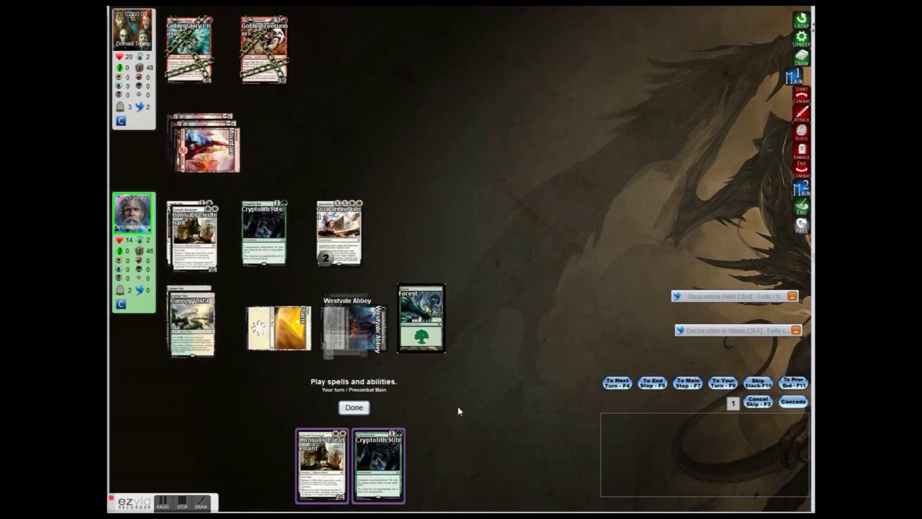
mouse_move(350, 326)
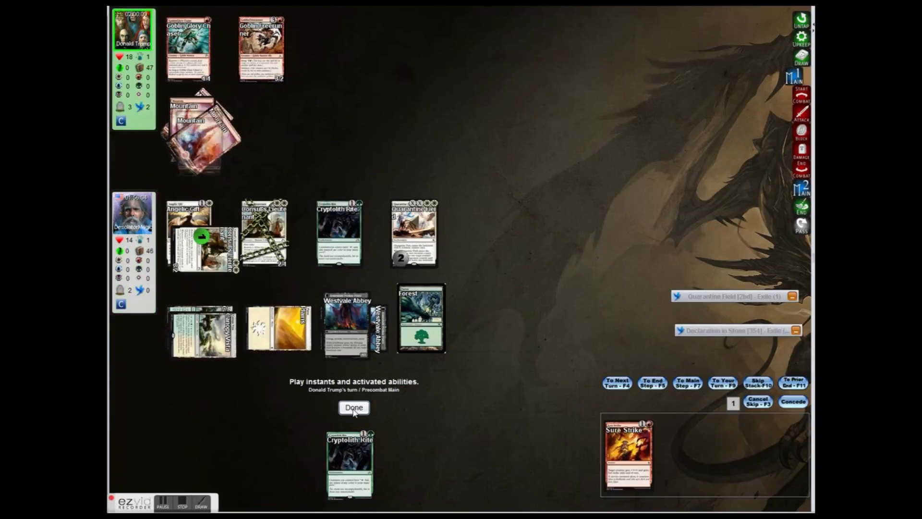
left_click(353, 407)
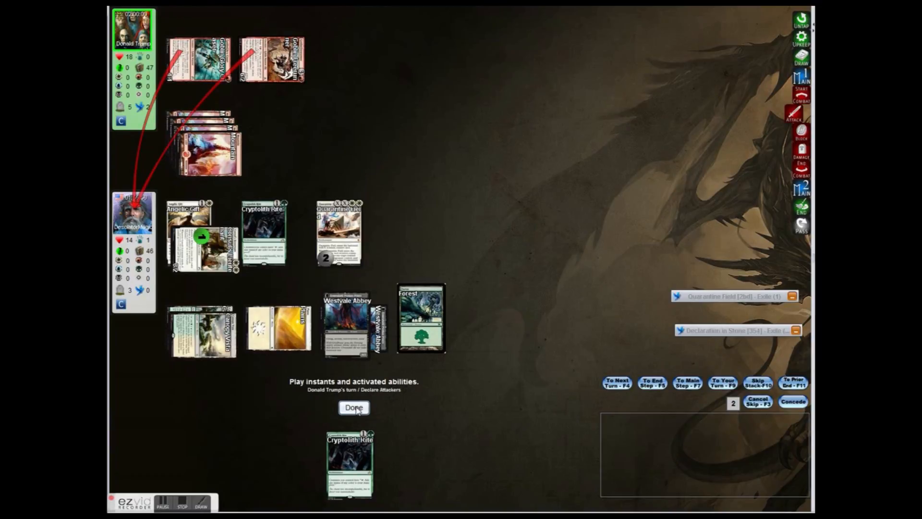
left_click(354, 408)
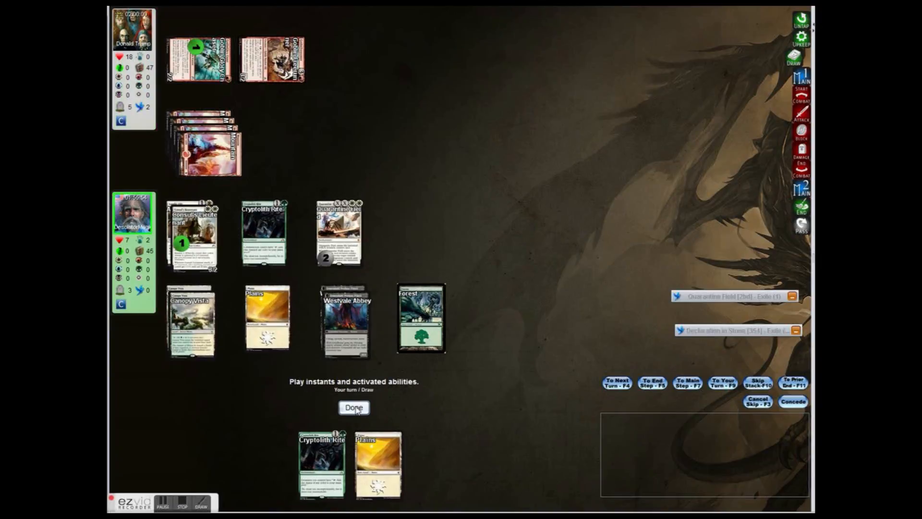
Move into the main phase and end the turn without attacking.
left_click(353, 406)
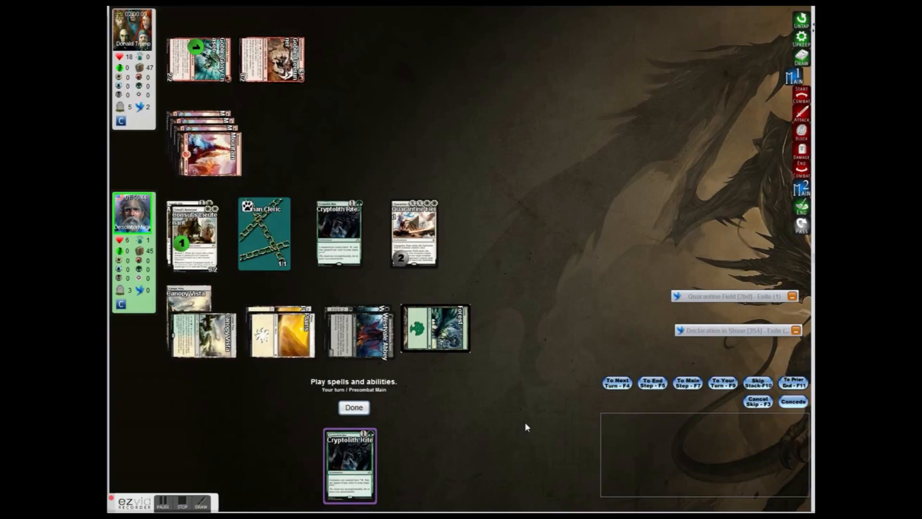
mouse_move(393, 416)
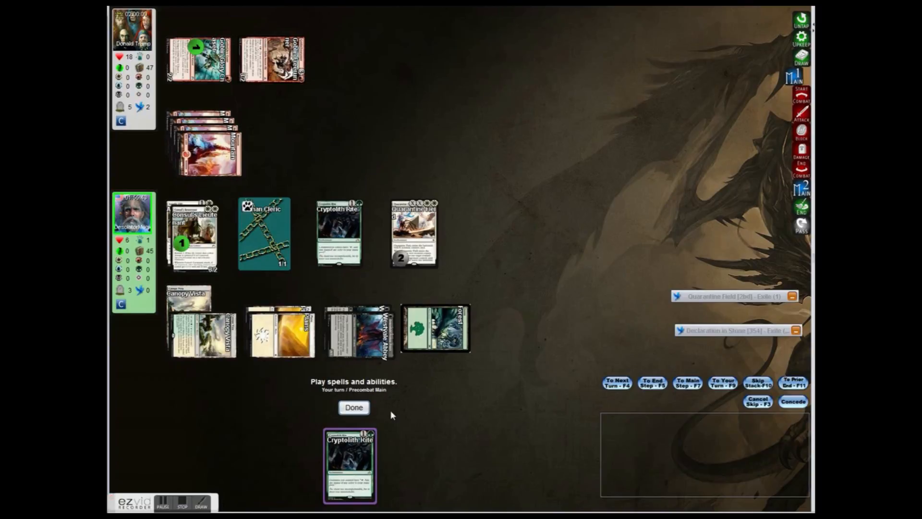
left_click(353, 407)
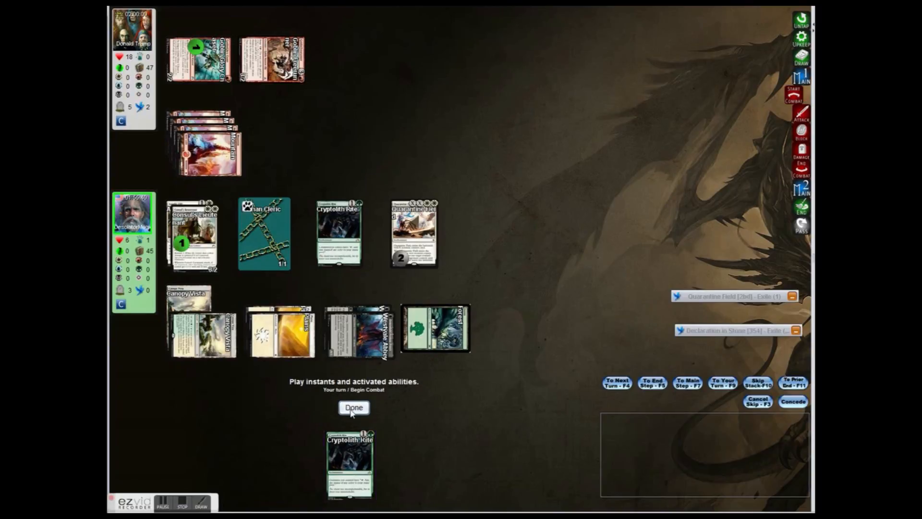
left_click(353, 407)
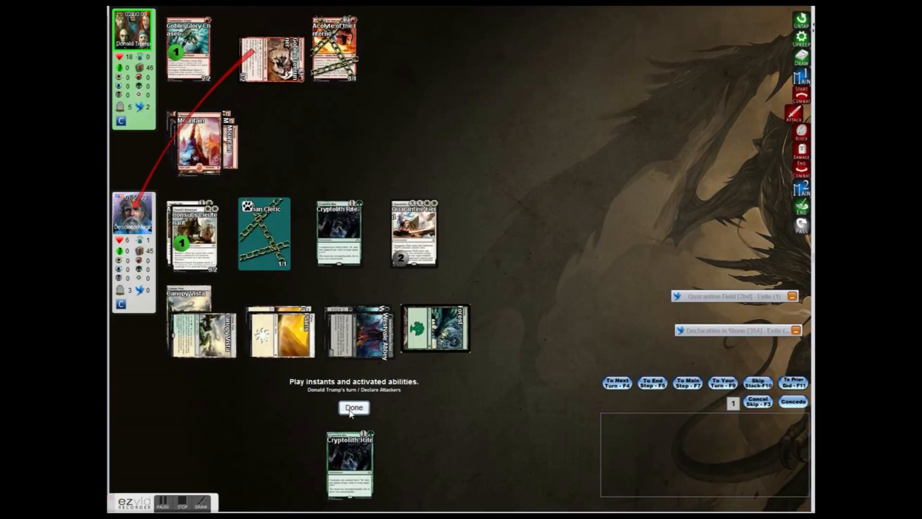
Double-block the attacking goblin with Consul's Lieutenant and the Cleric token.
left_click(354, 407)
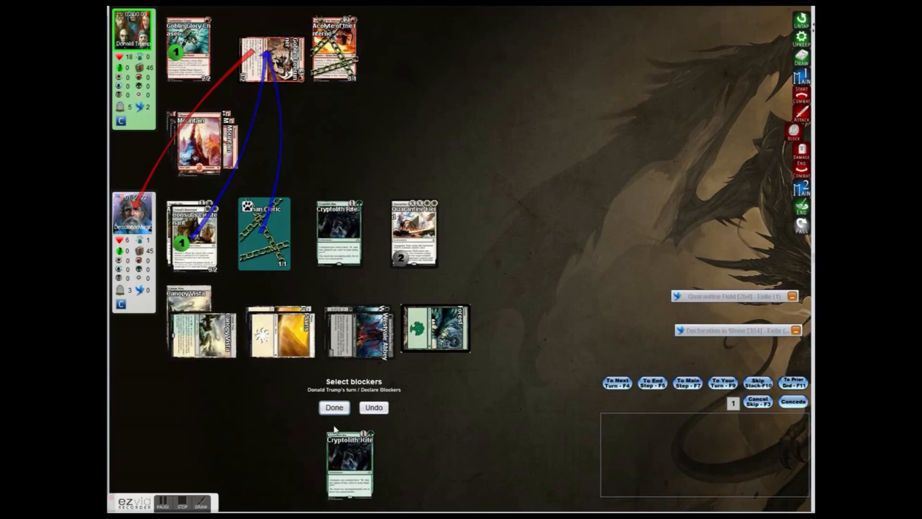
left_click(334, 407)
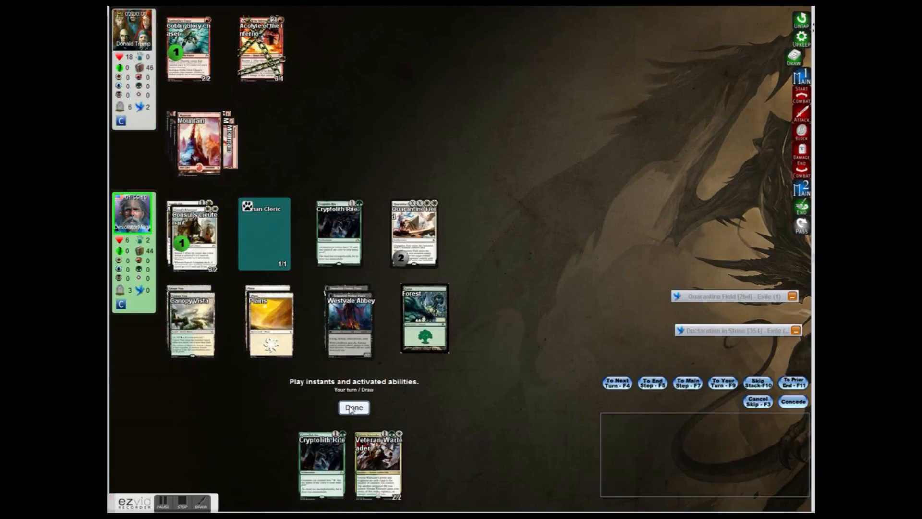
Cast Veteran Warleader and pass through combat with no attackers declared.
left_click(379, 461)
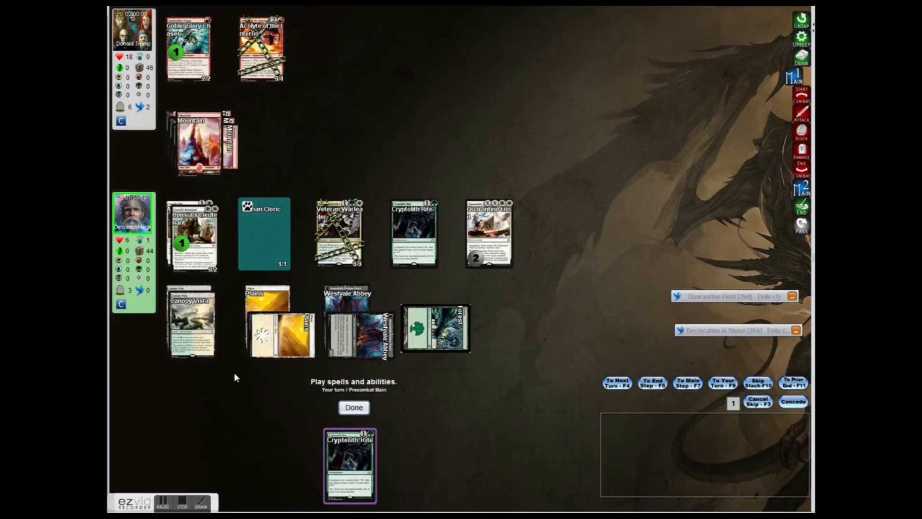
mouse_move(345, 301)
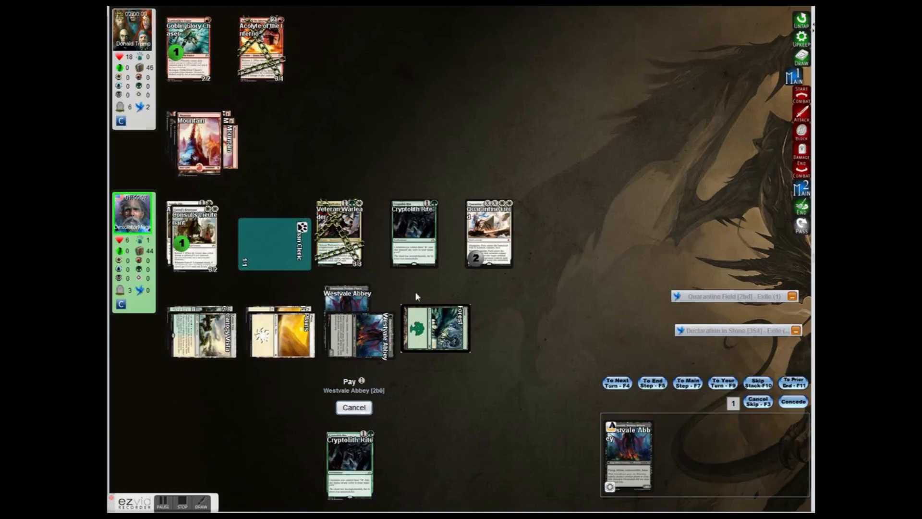
mouse_move(345, 302)
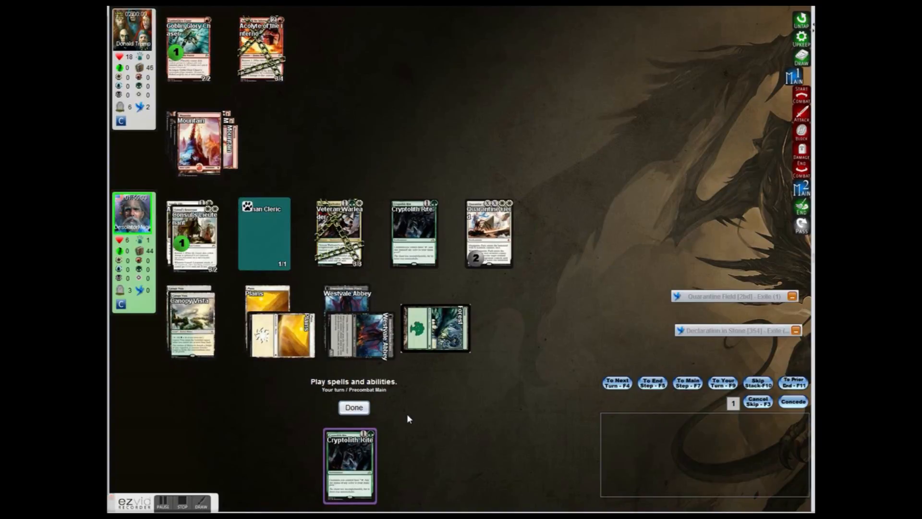
mouse_move(394, 404)
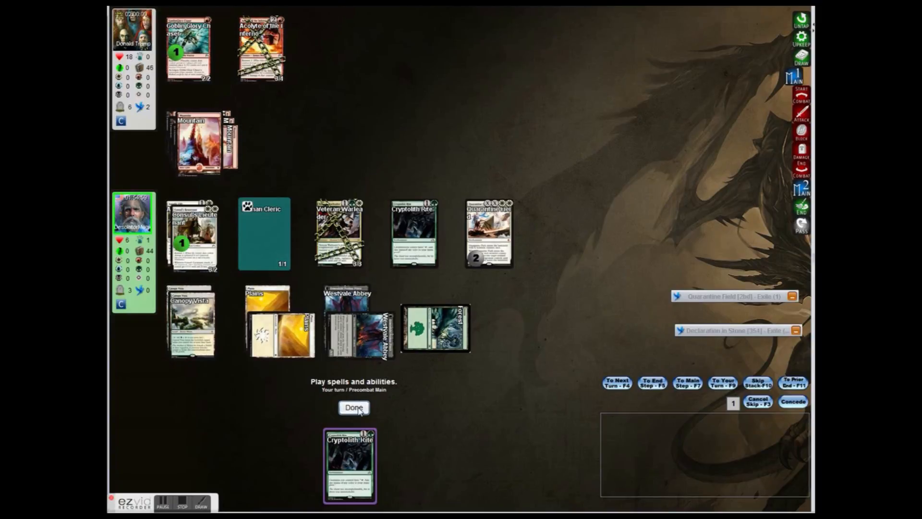
left_click(799, 80)
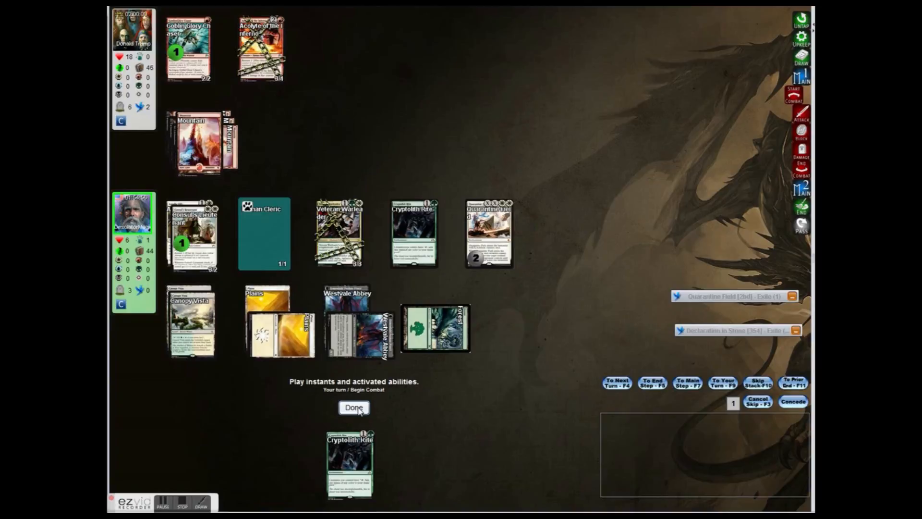
left_click(353, 408)
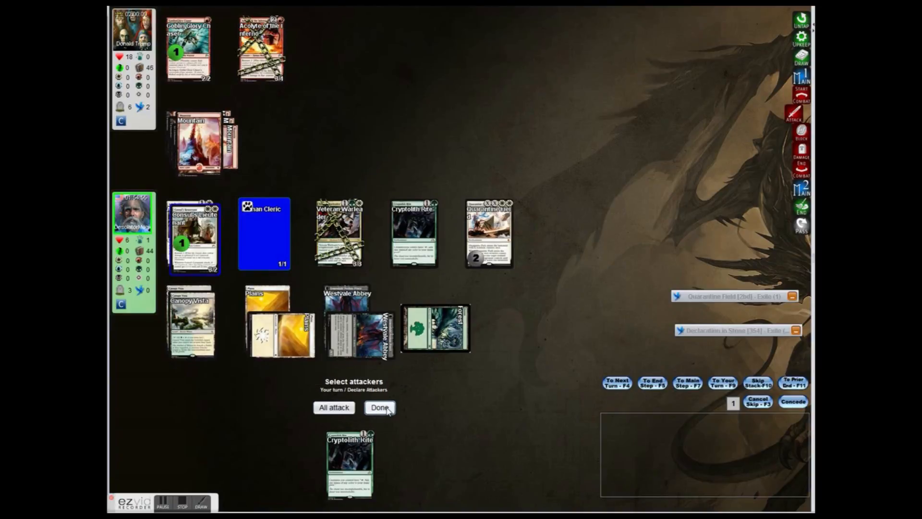
left_click(379, 407)
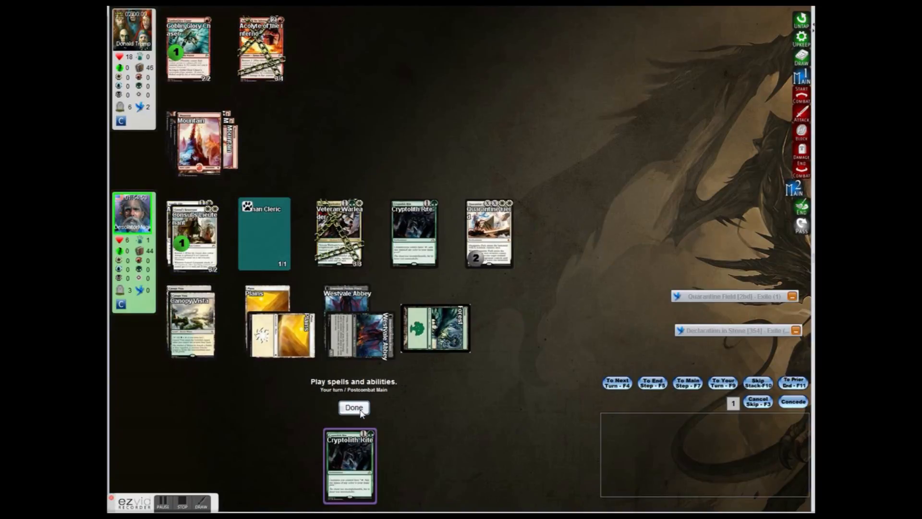
left_click(354, 408)
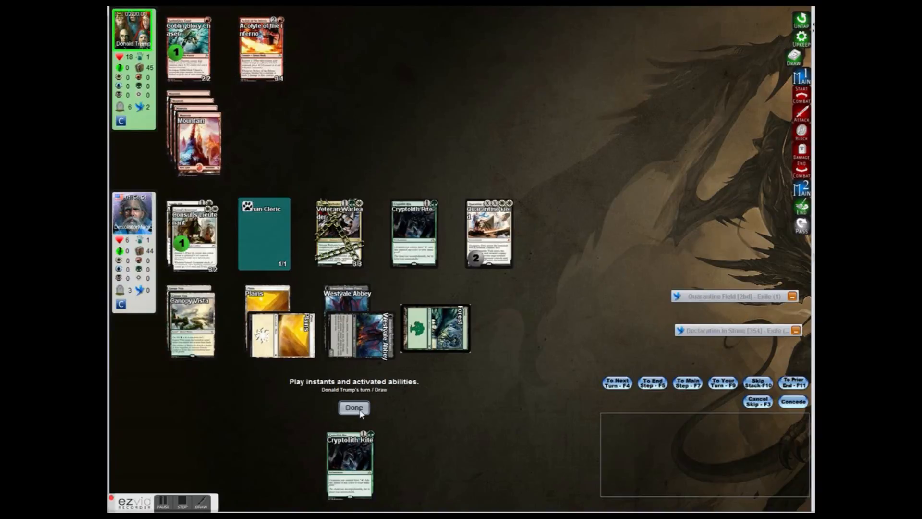
Pass through the opponent's draw and combat, then make a Cleric token with Westvale Abbey.
left_click(353, 407)
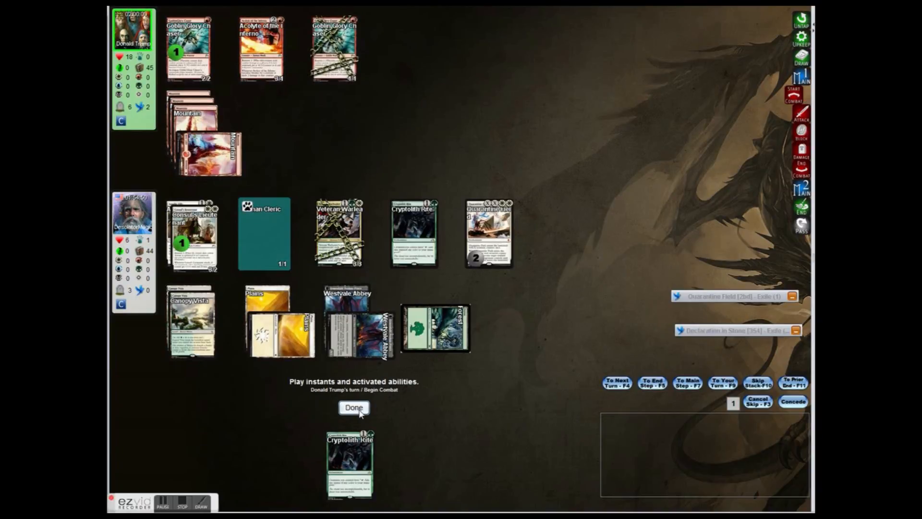
left_click(353, 407)
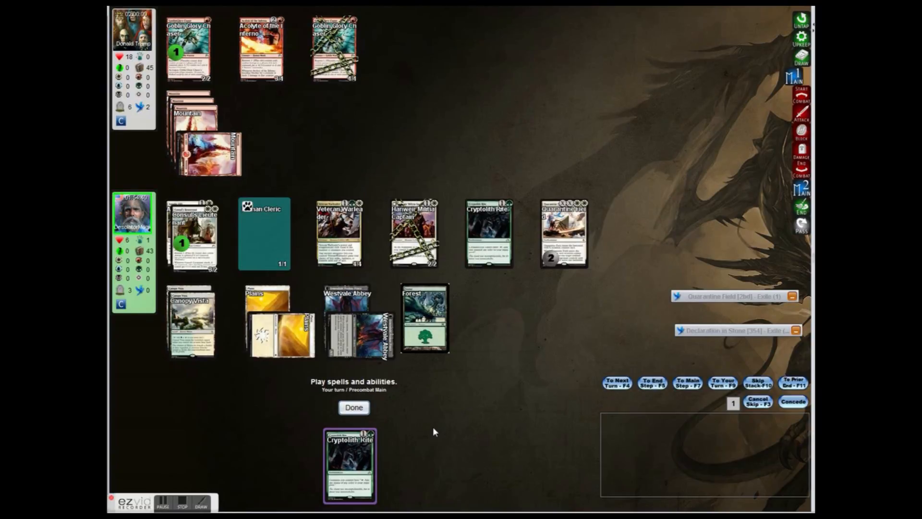
left_click(422, 318)
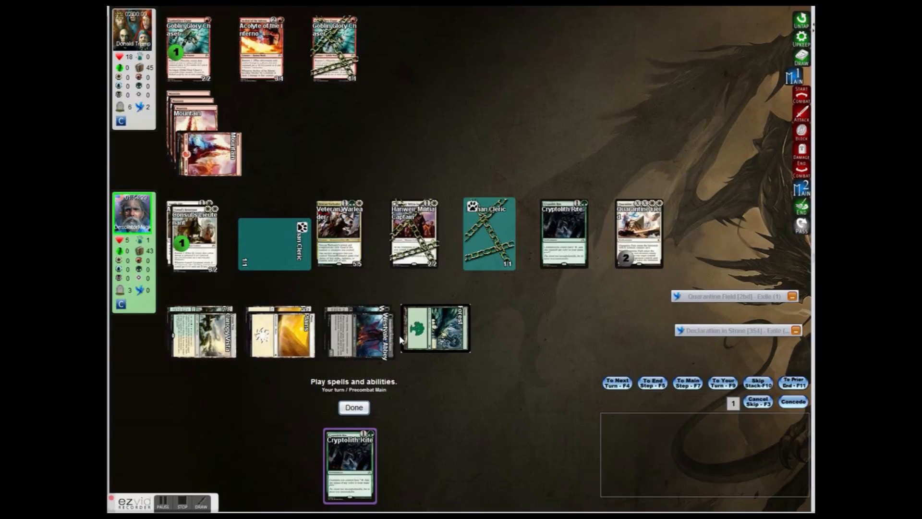
mouse_move(409, 388)
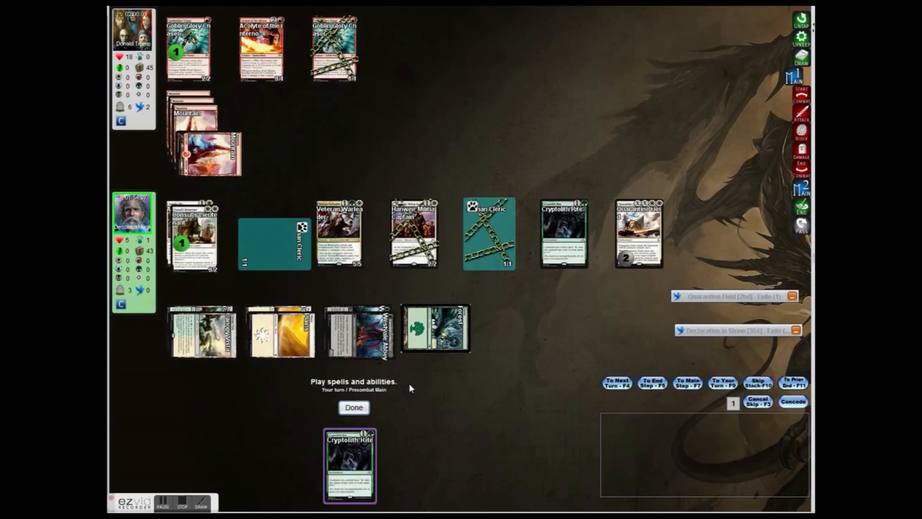
Advance through combat and end the turn without attacking.
left_click(354, 407)
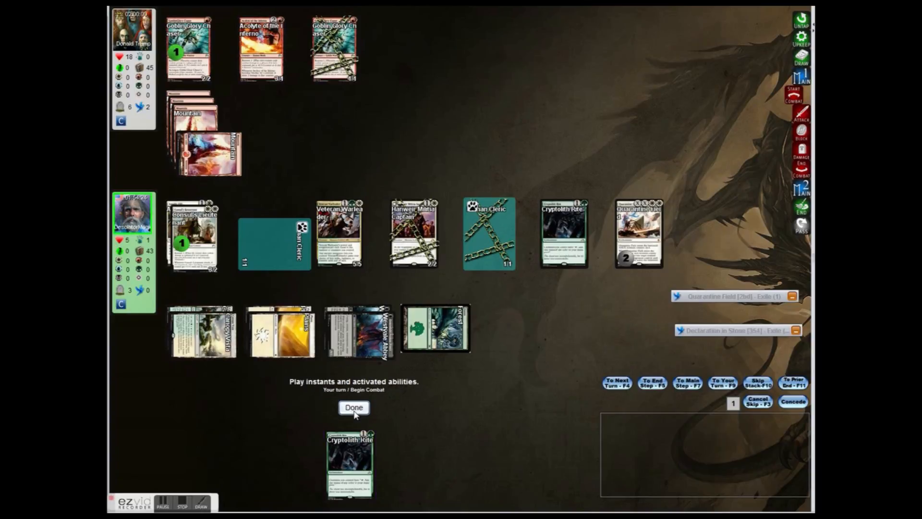
left_click(353, 406)
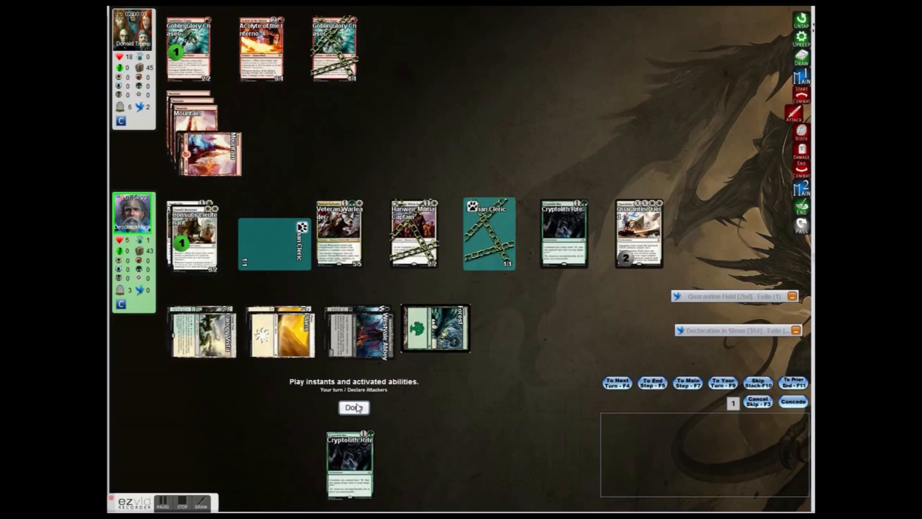
left_click(353, 407)
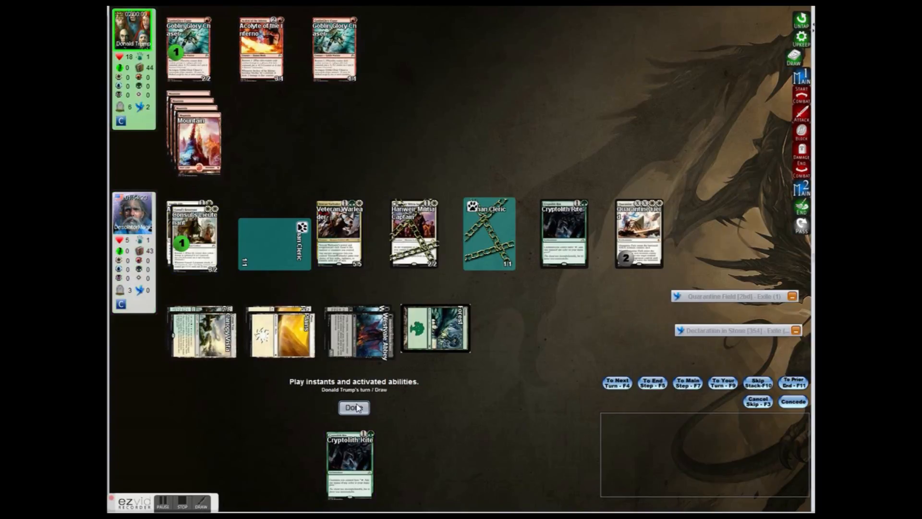
Attack with Veteran Warleader, dropping the opponent from 18 to 14 life.
left_click(353, 408)
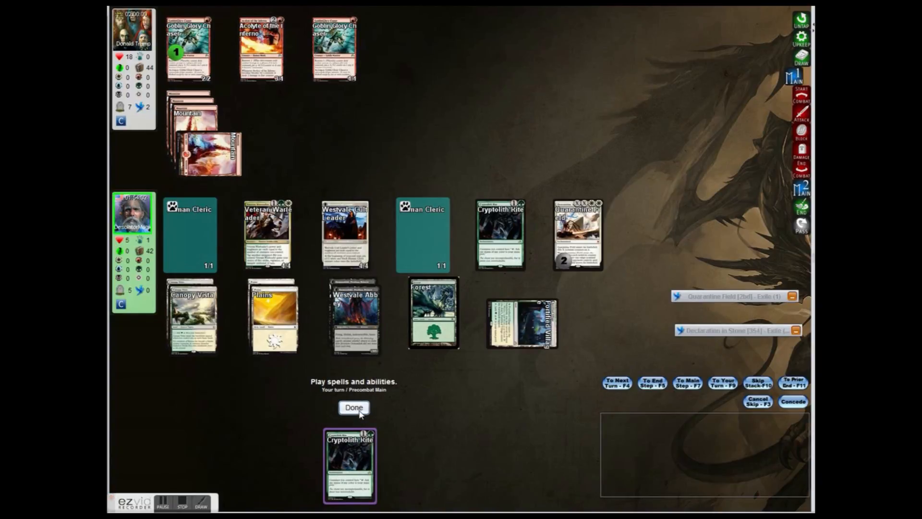
mouse_move(409, 397)
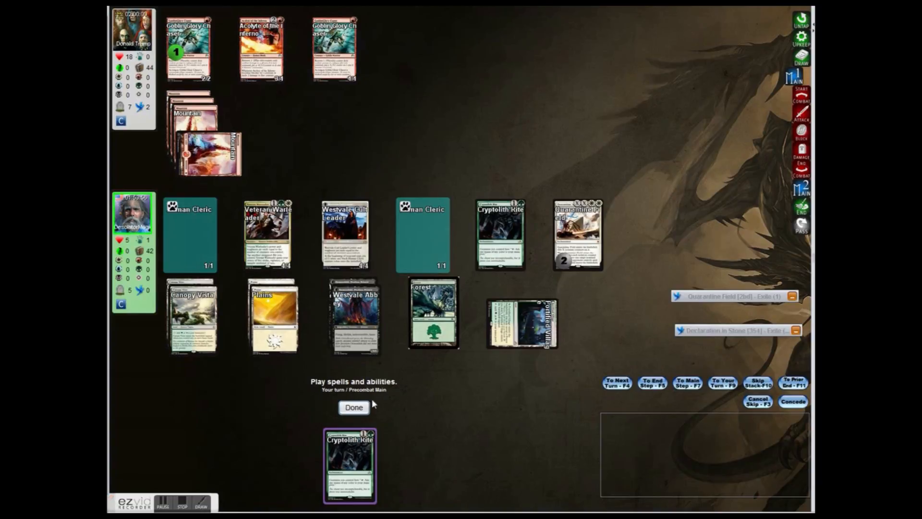
left_click(353, 407)
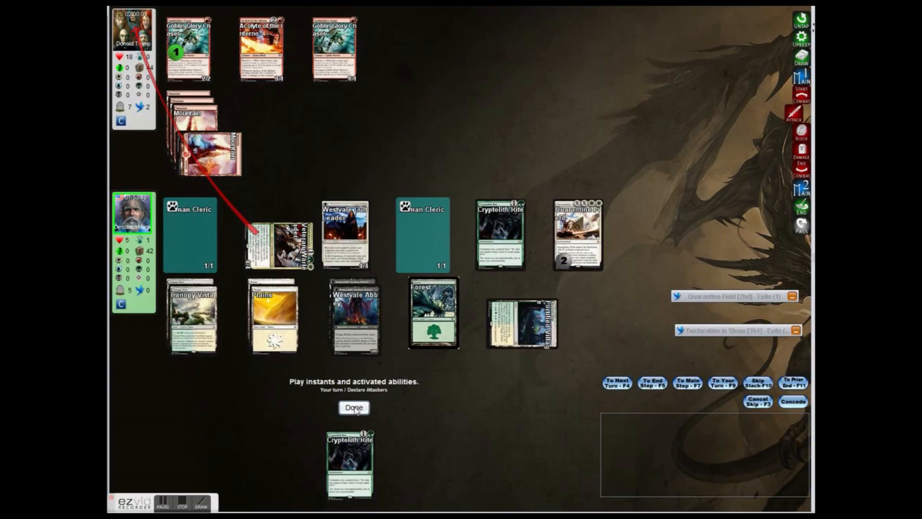
left_click(354, 407)
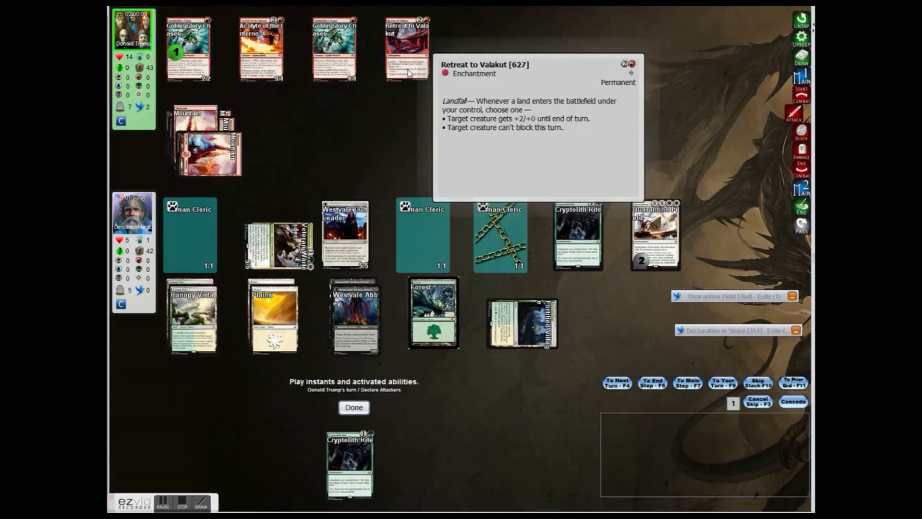
Cast Hanweir Militia Captain, then attack with Warleader and Cult Leader, leaving the opponent at 2.
left_click(353, 407)
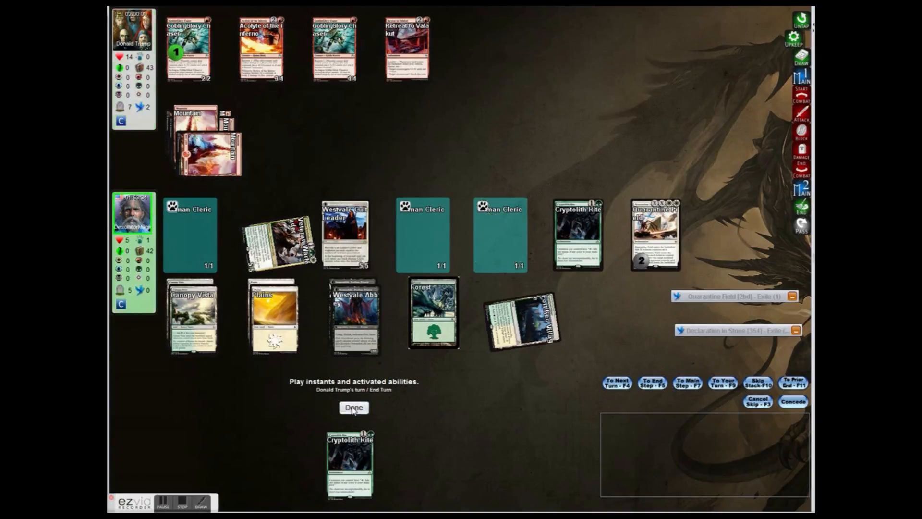
left_click(354, 407)
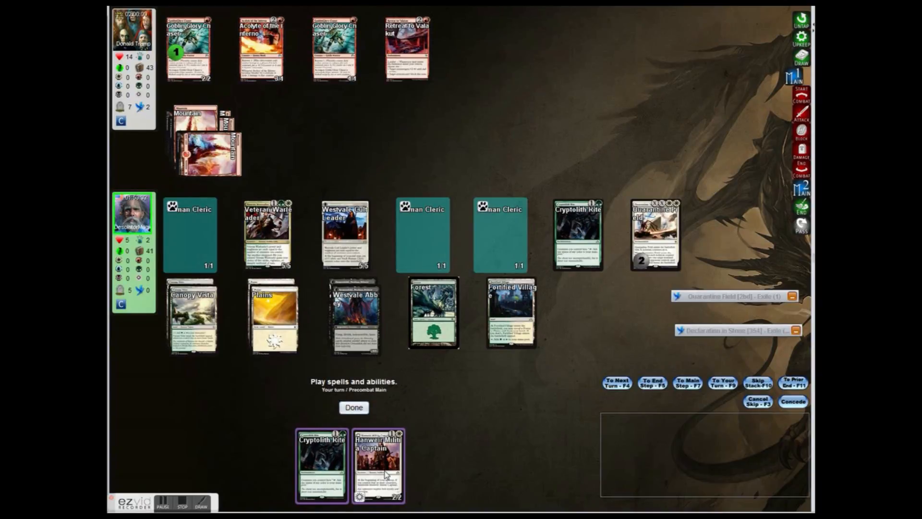
left_click(378, 464)
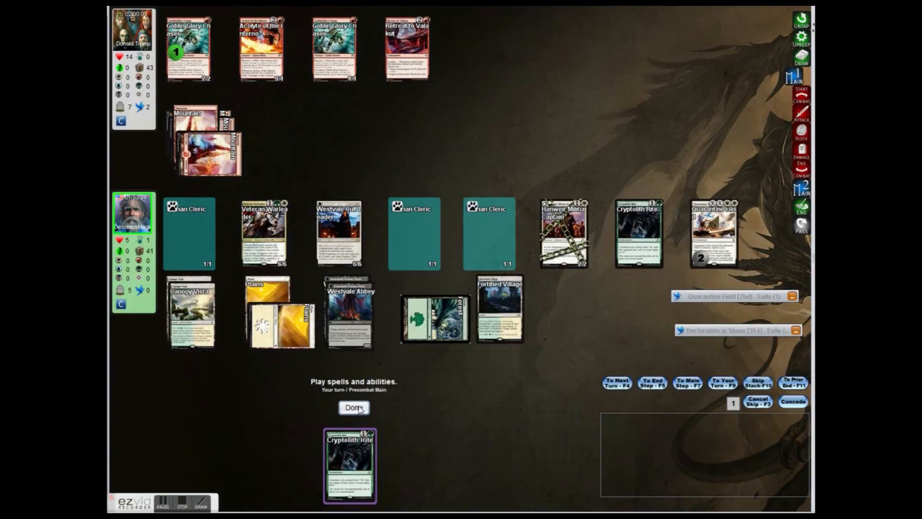
left_click(354, 407)
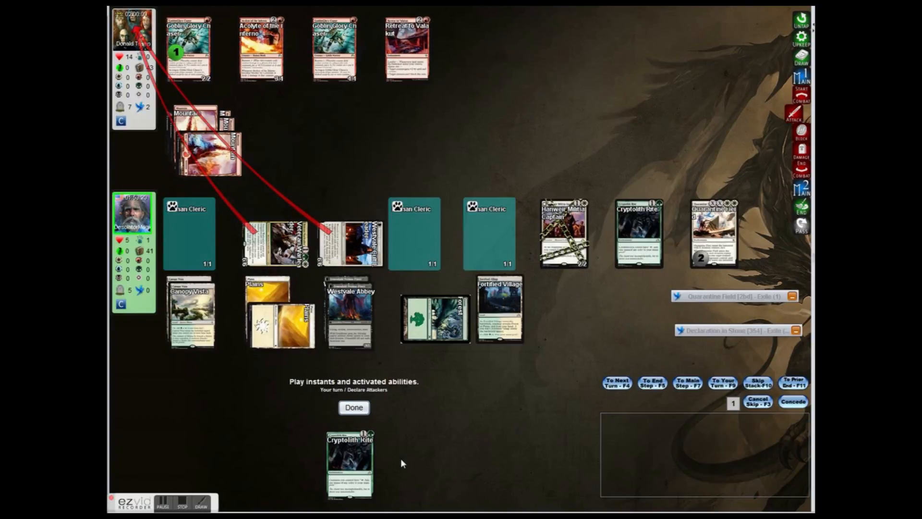
left_click(353, 406)
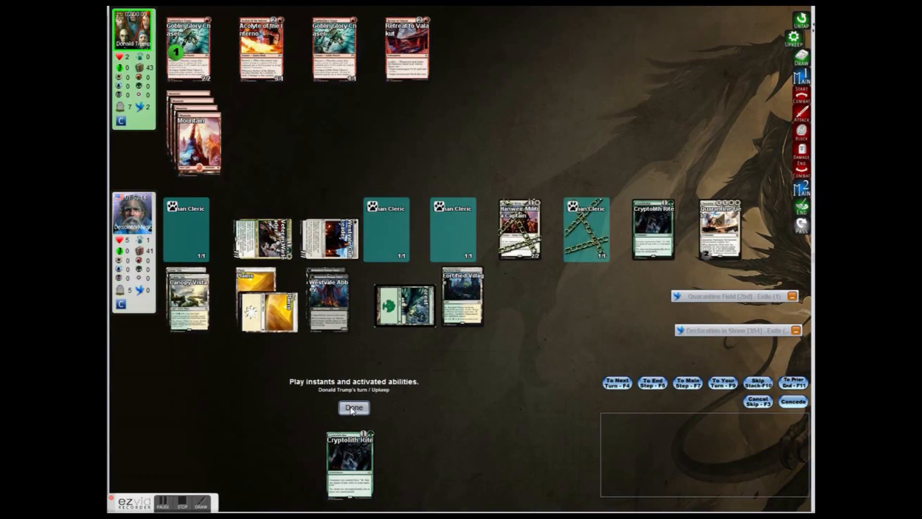
Block the Acolyte of the Inferno with a Cleric token, keeping life at 5.
left_click(353, 406)
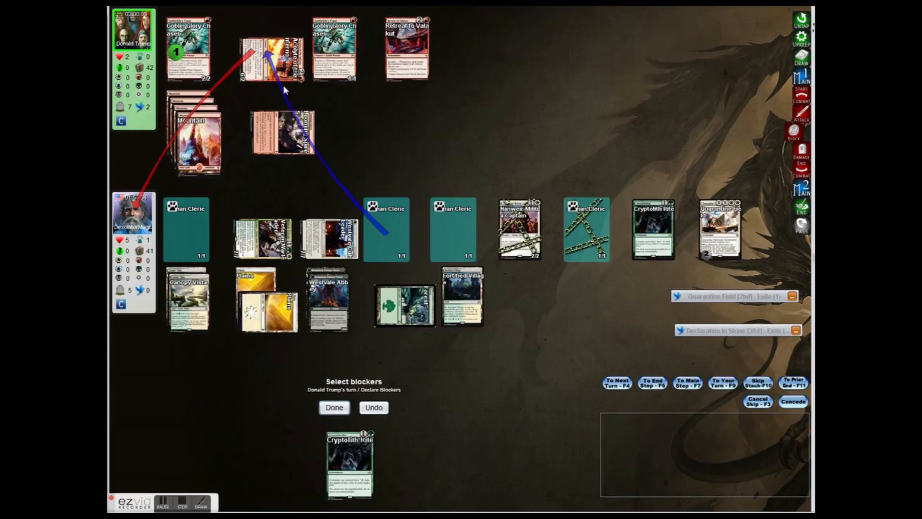
mouse_move(333, 407)
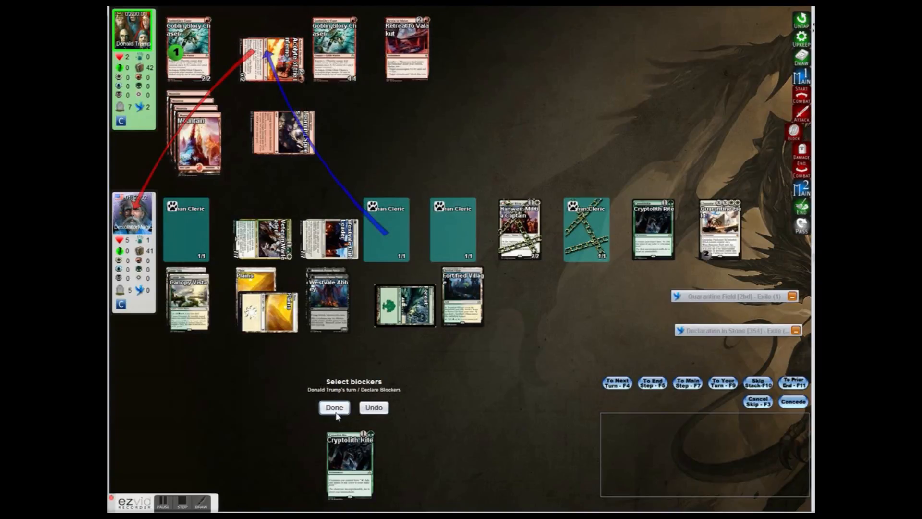
left_click(334, 407)
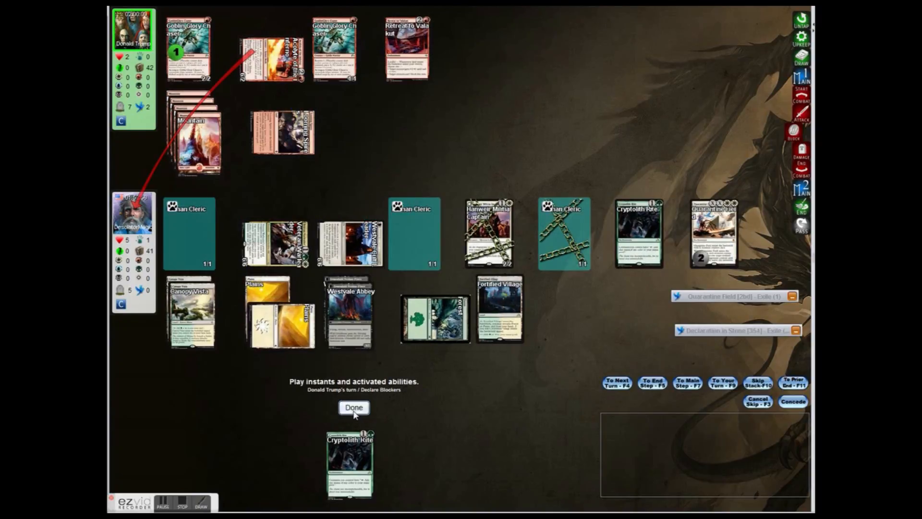
left_click(354, 407)
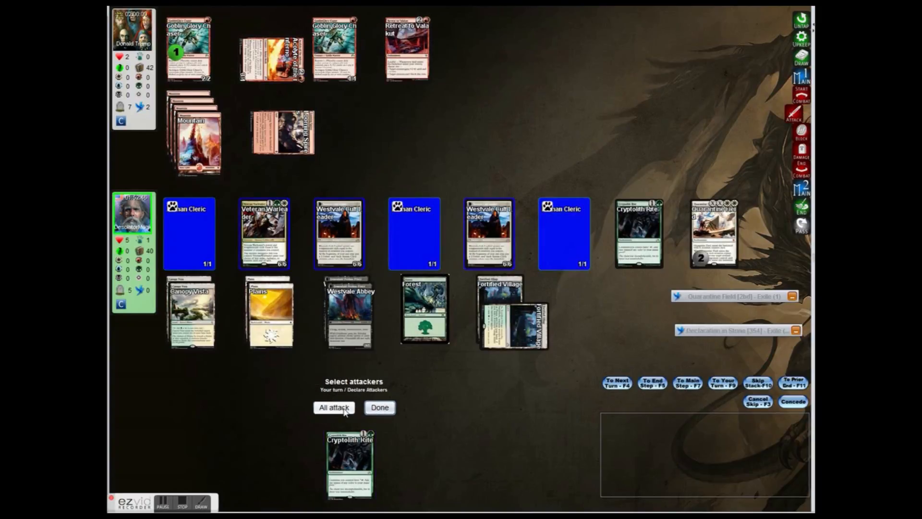
Attack with all creatures to win the game on turn 24, leaving the opponent at -17.
left_click(334, 407)
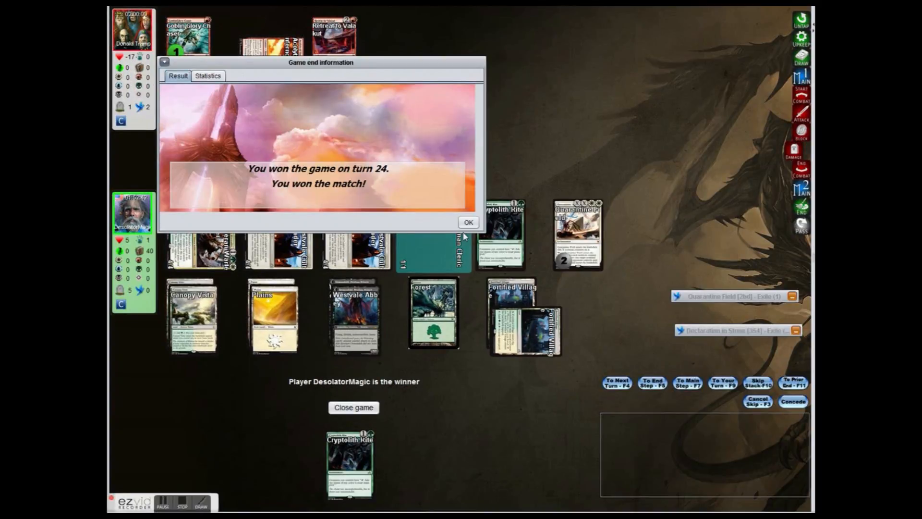
mouse_move(257, 162)
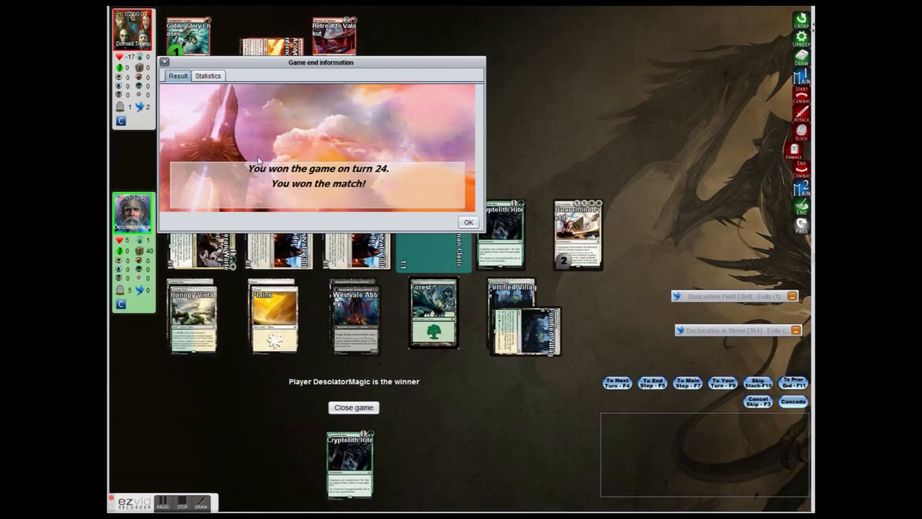
mouse_move(507, 388)
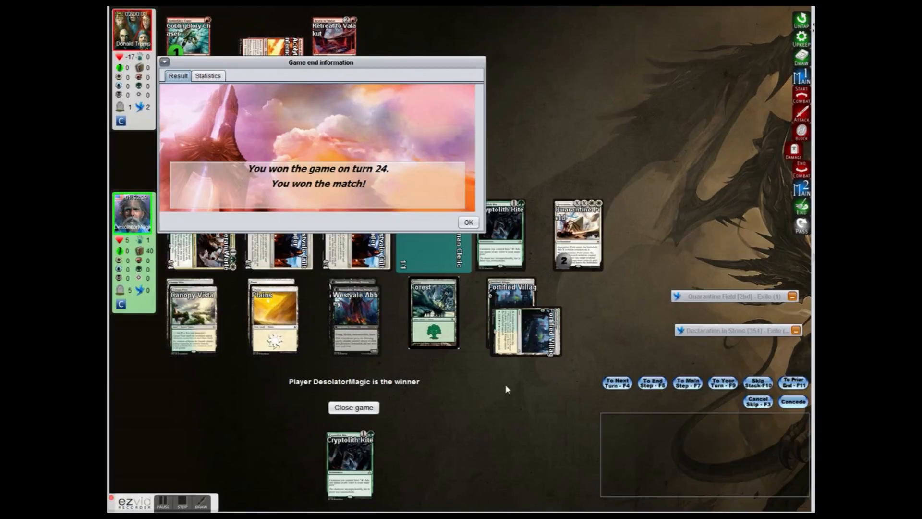